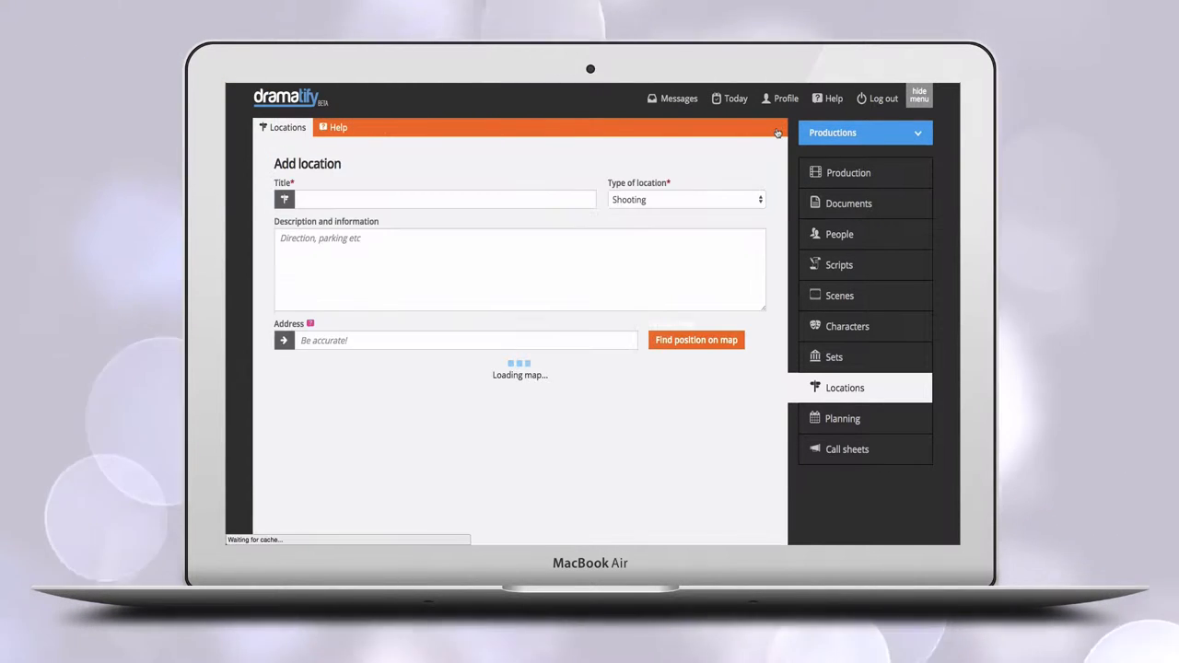
Step: Title the new shooting location 'My new location' using the autocomplete suggestion
{"action": "type", "text": "My new locati"}
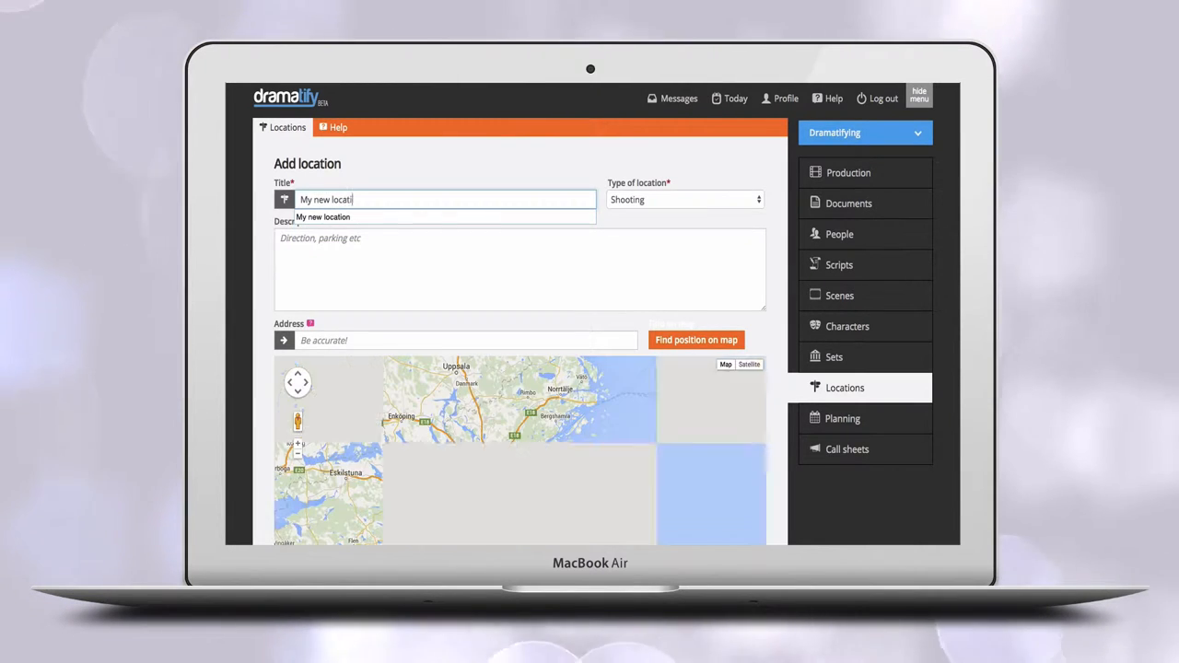
{"action": "left_click", "coordinate": [684, 199]}
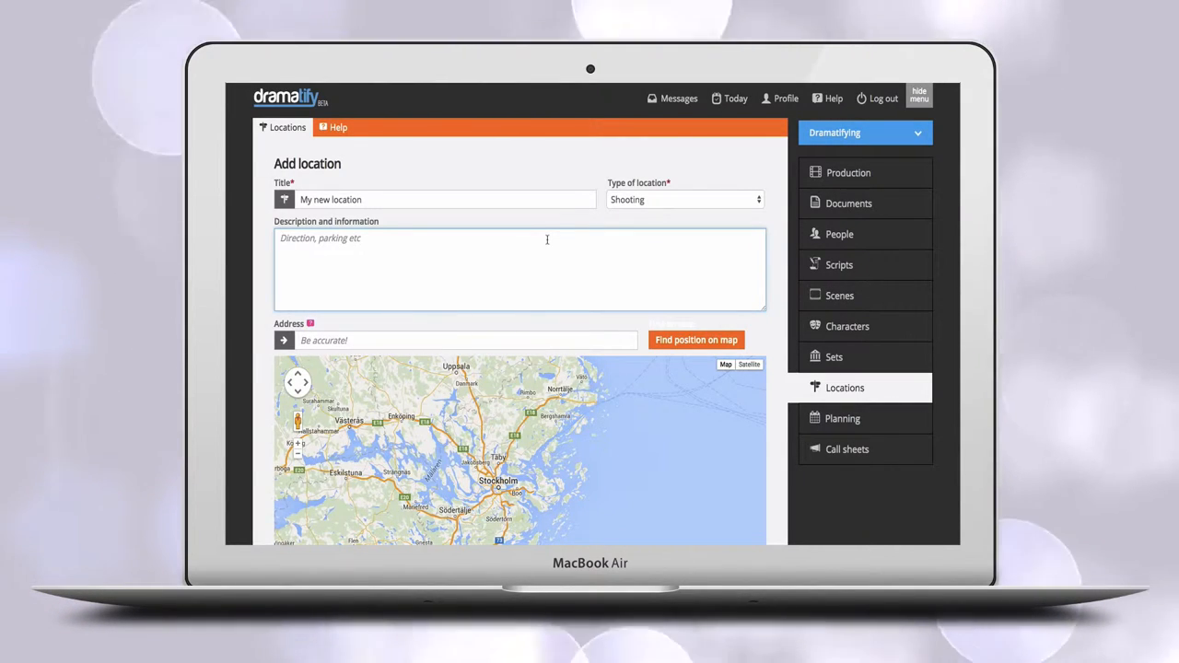
Step: Enter the description 'Location information!!!' and begin typing the location's address
{"action": "type", "text": "Lo"}
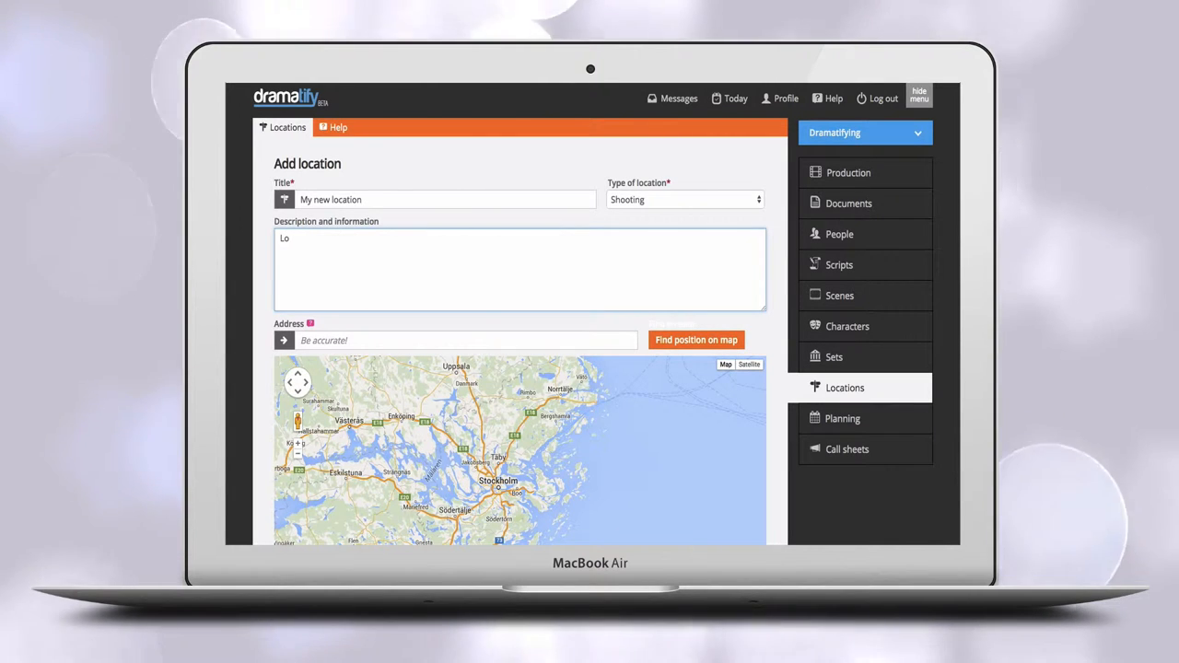
{"action": "type", "text": "cation infor"}
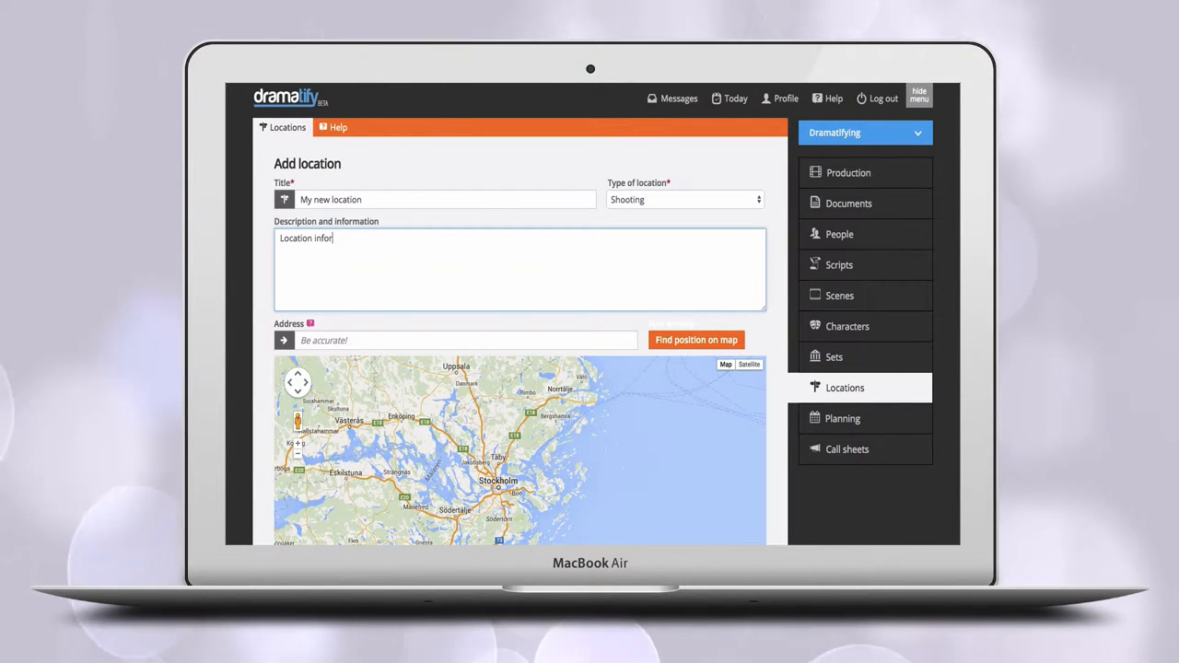
{"action": "type", "text": "mation!"}
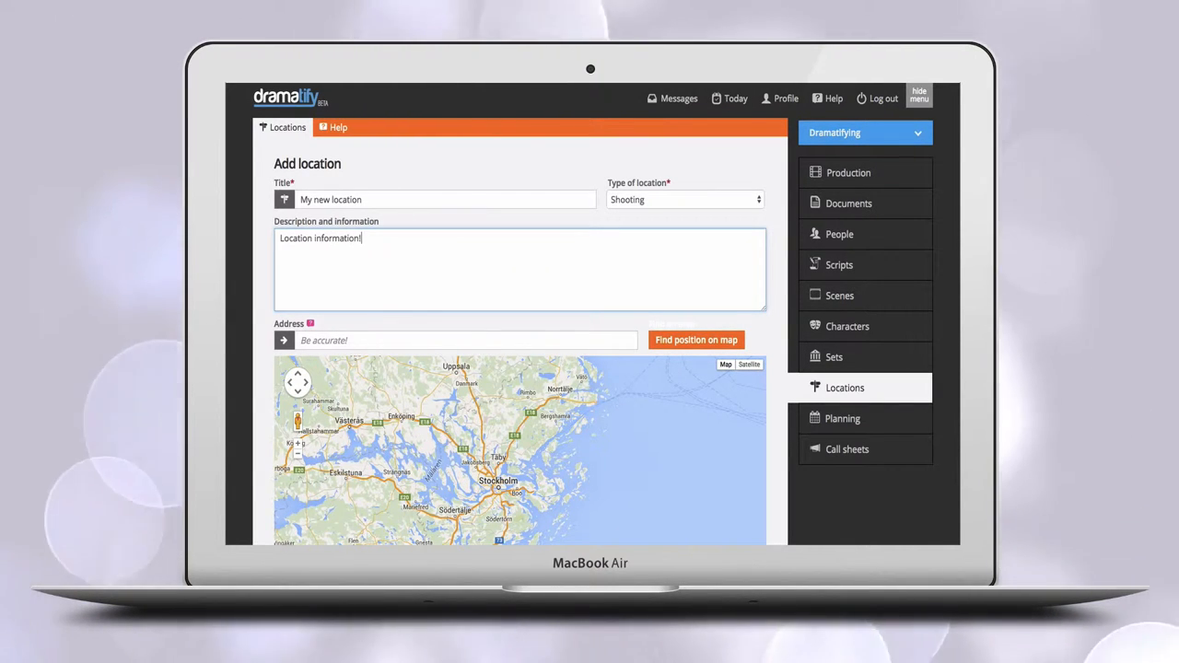
{"action": "type", "text": "!!!"}
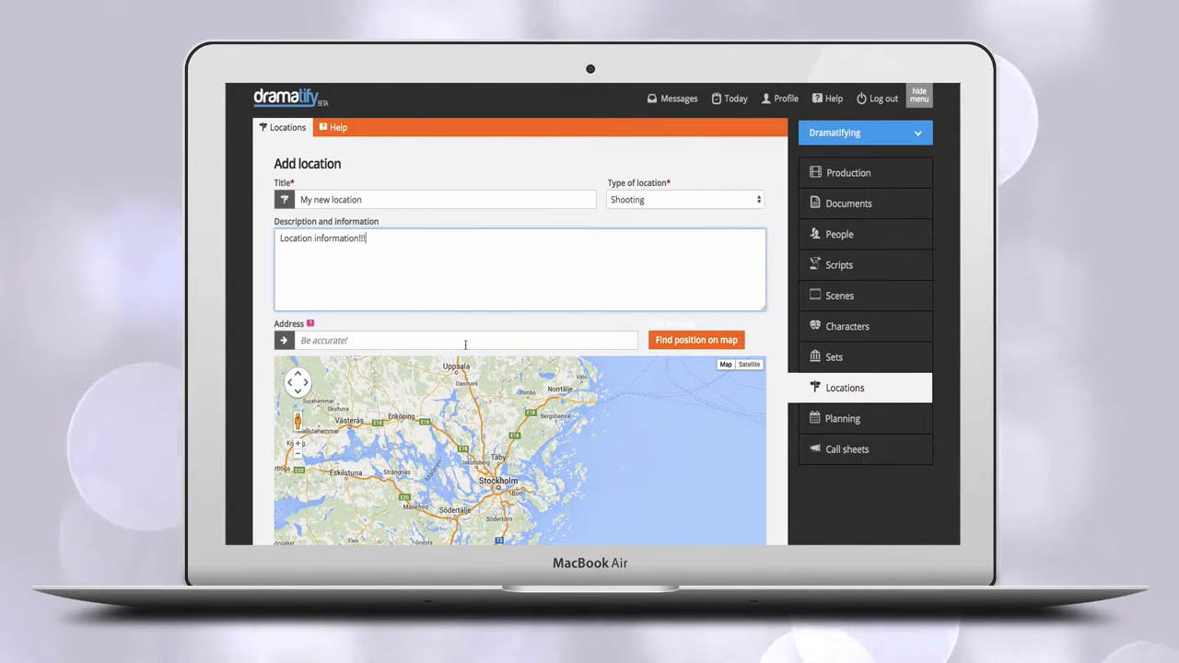
{"action": "type", "text": "Borgväge"}
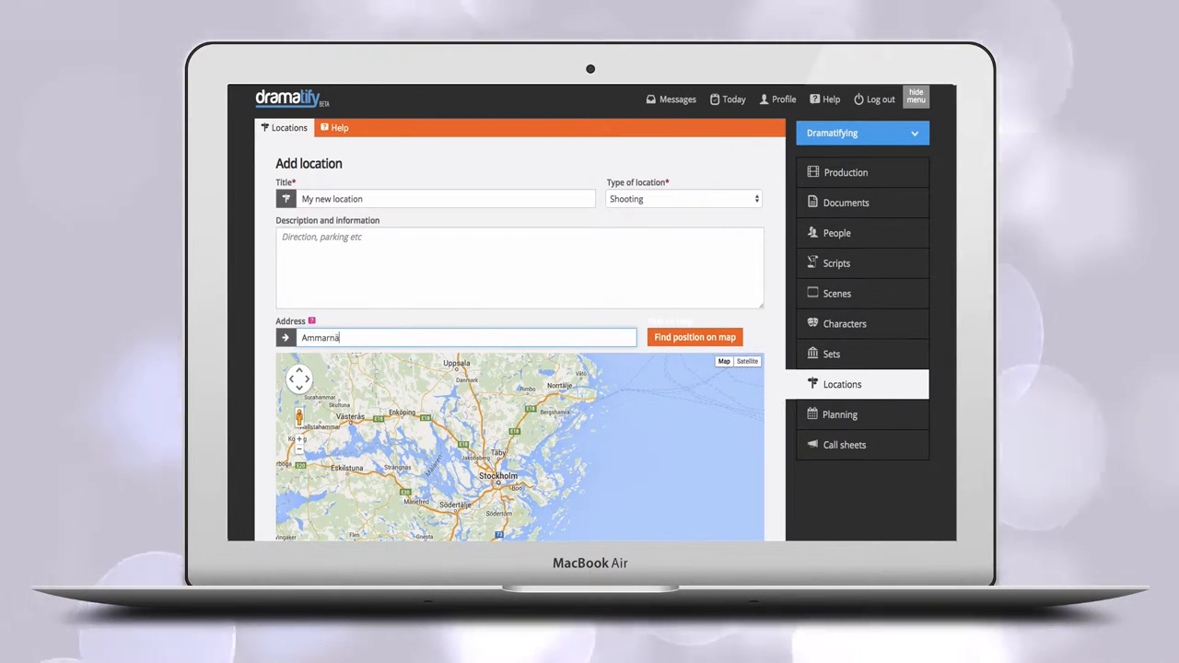
Step: Locate Ammarnäs on the map to fill its coordinates, then show satellite imagery
{"action": "left_click", "coordinate": [693, 337]}
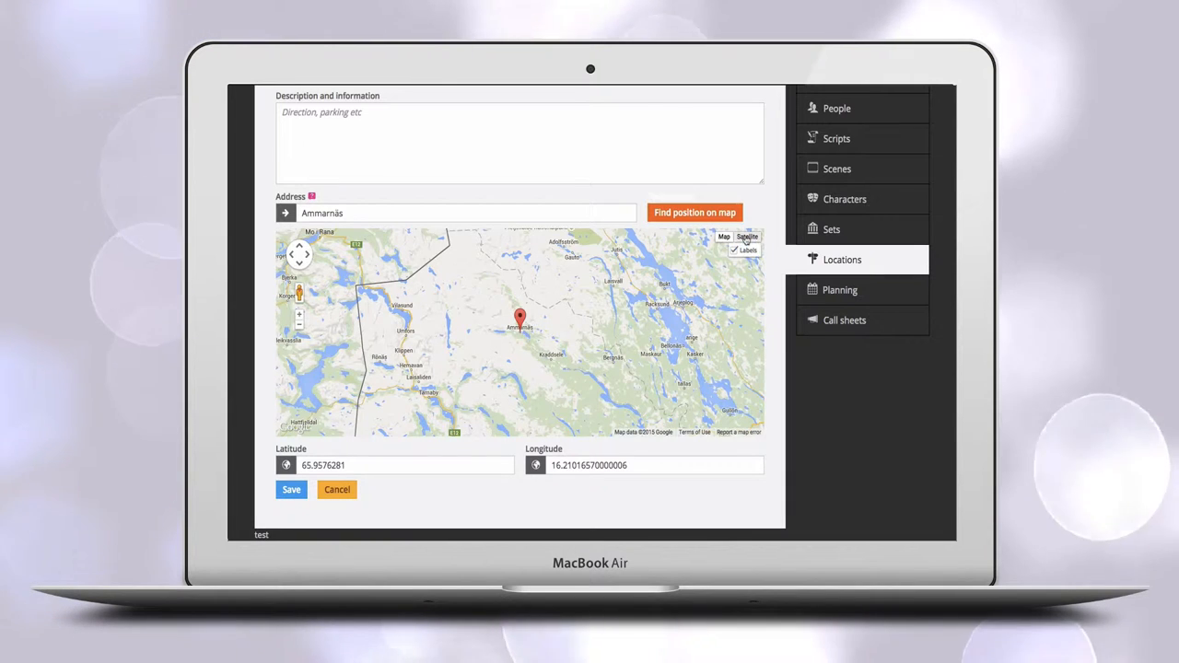
{"action": "left_click", "coordinate": [746, 236]}
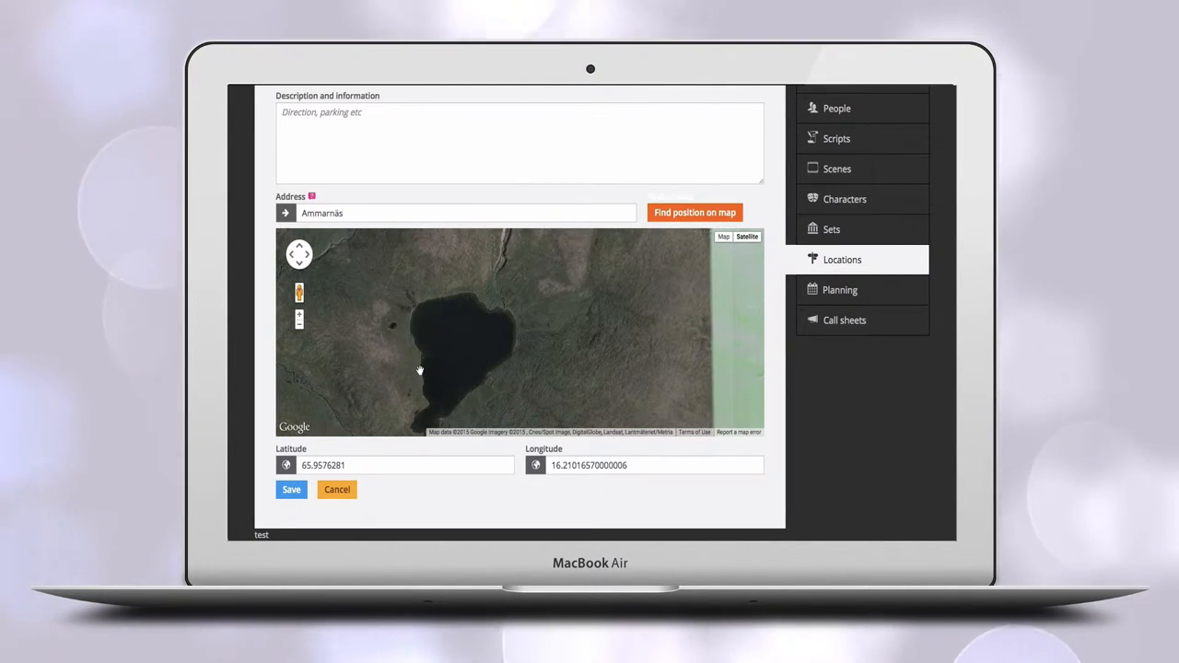
{"action": "left_click", "coordinate": [417, 369]}
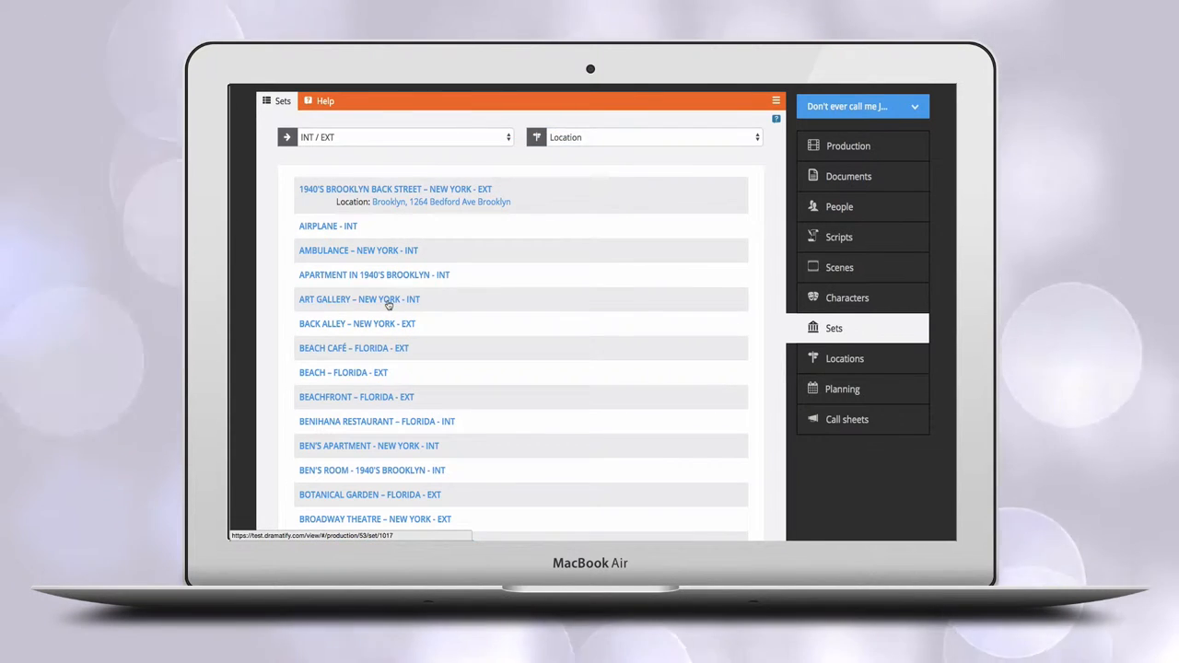
Step: Edit the ART GALLERY – NEW YORK set to use Pix Studios as its location and save
{"action": "left_click", "coordinate": [358, 300]}
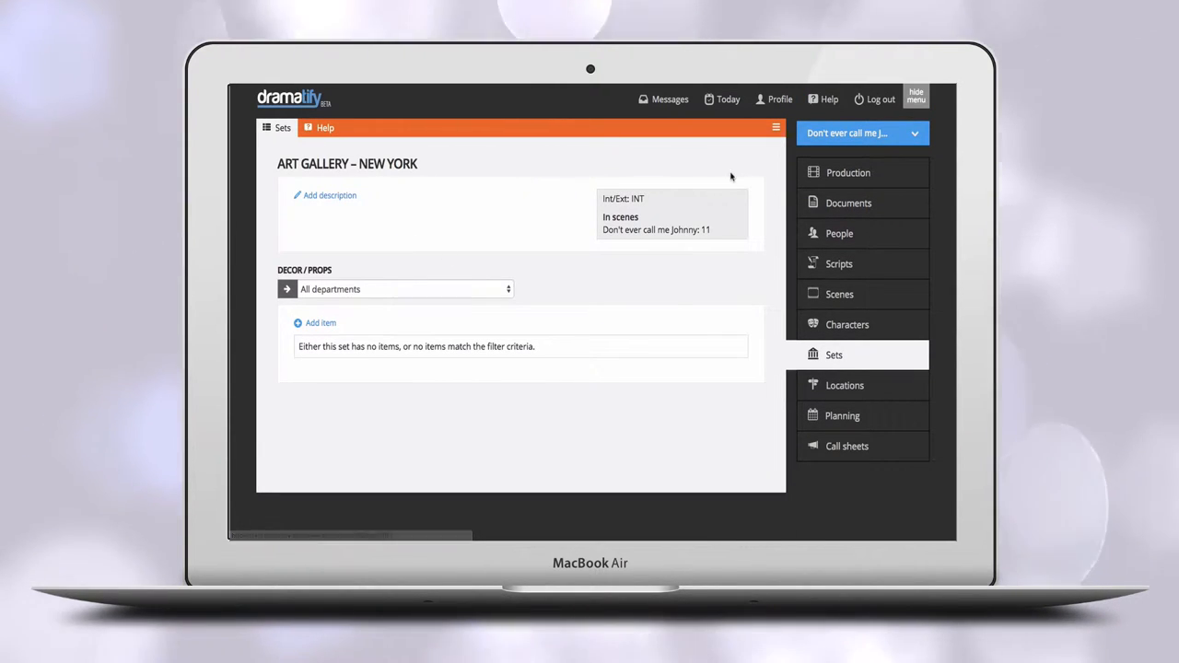
{"action": "left_click", "coordinate": [775, 127]}
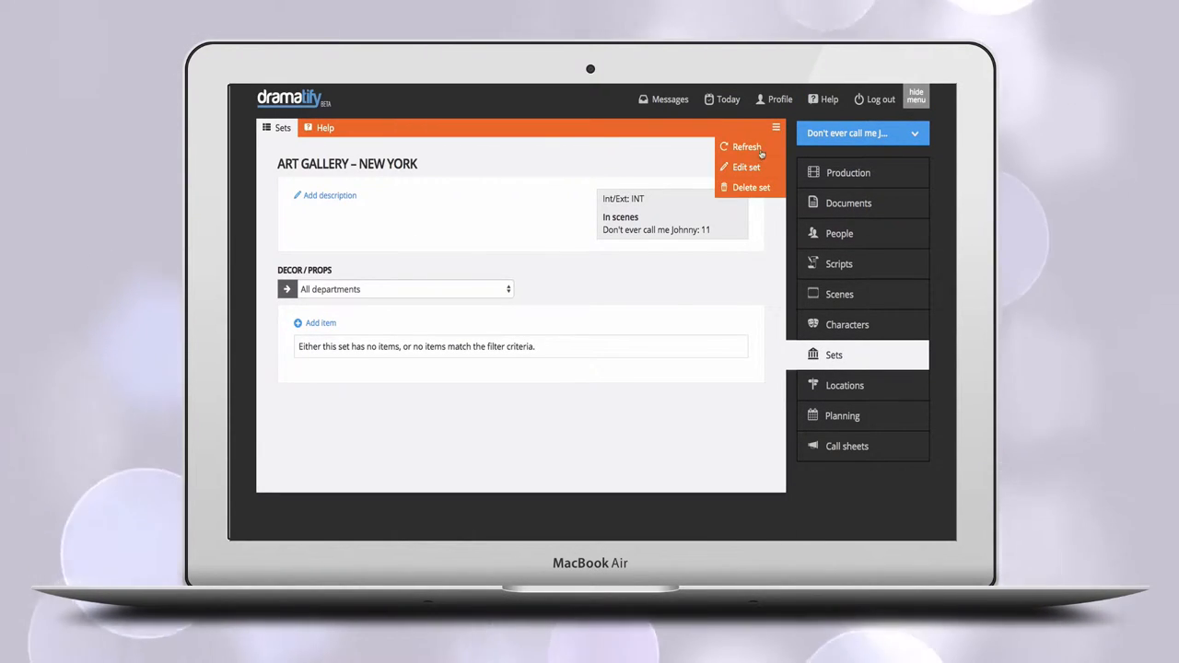
{"action": "left_click", "coordinate": [745, 166]}
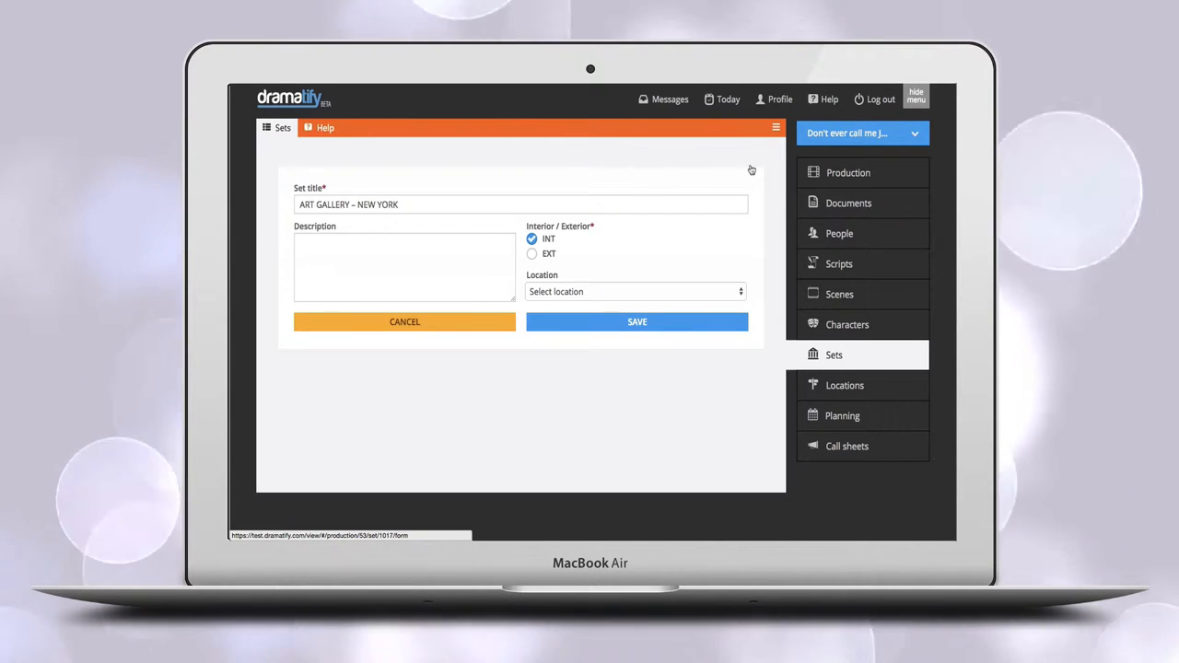
{"action": "left_click", "coordinate": [634, 291]}
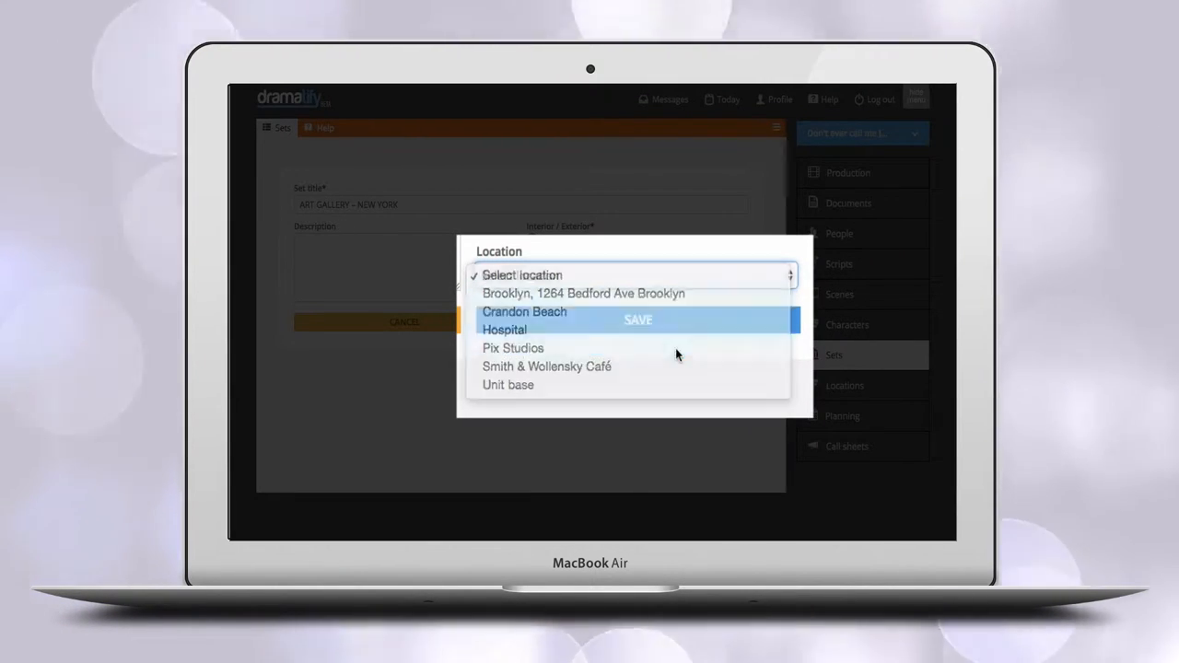
{"action": "left_click", "coordinate": [513, 348]}
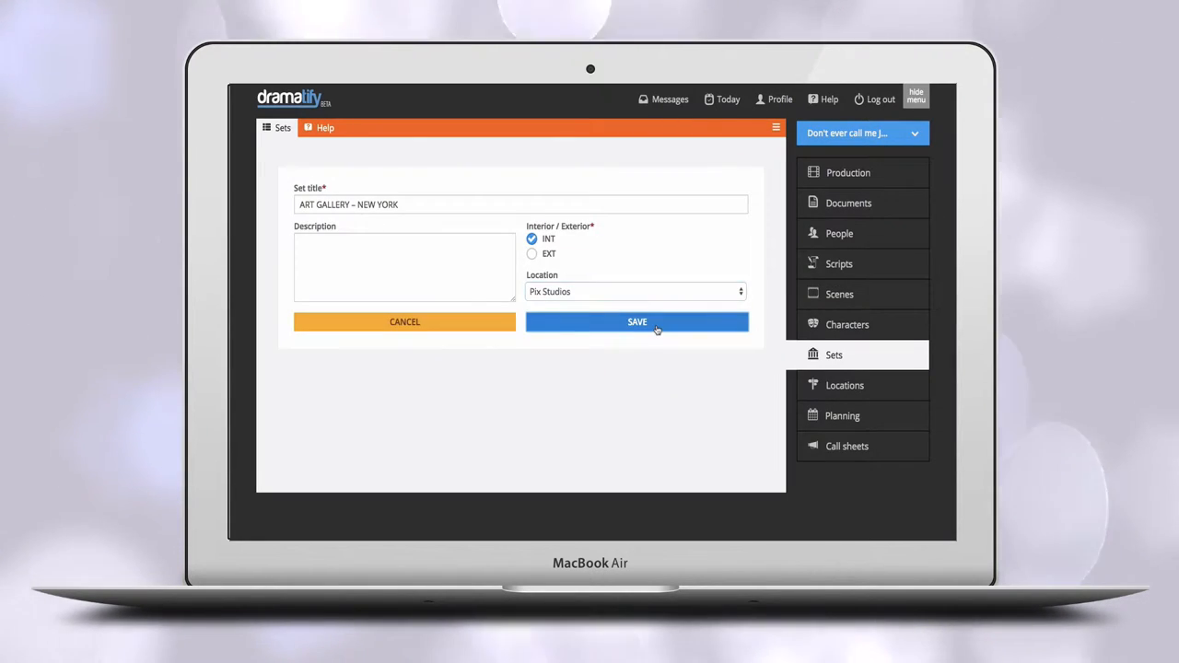
{"action": "left_click", "coordinate": [636, 321]}
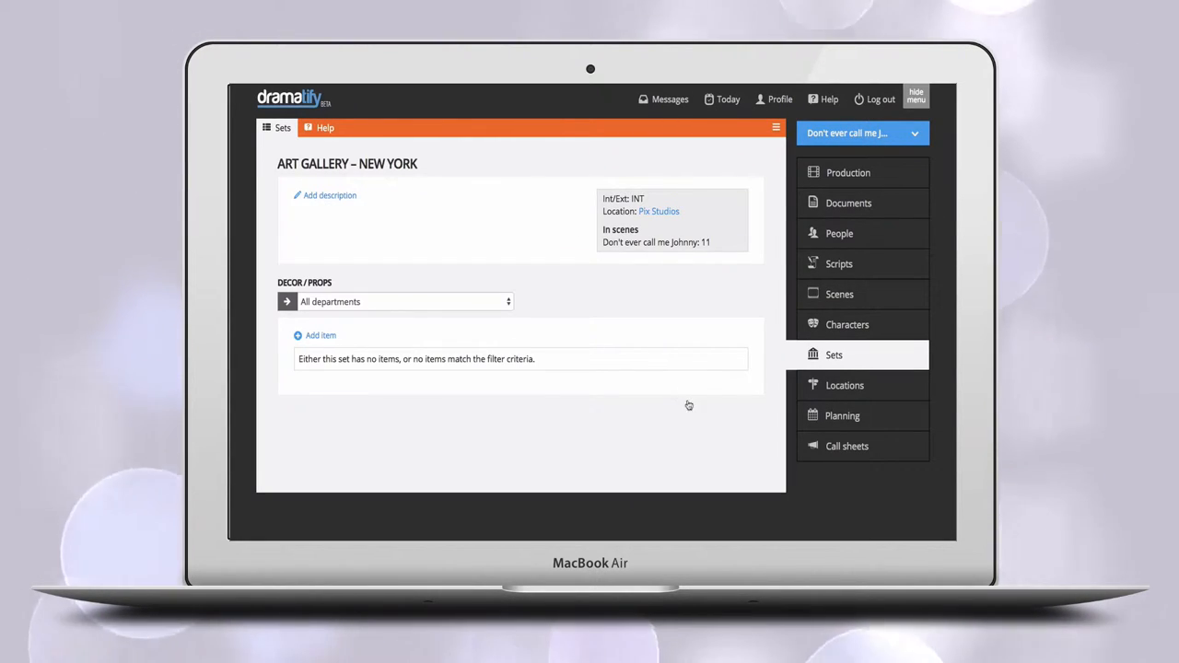
Step: Add and save location 'Main studio', described as needing a studio of at least 500 sq. metres
{"action": "left_click", "coordinate": [281, 127]}
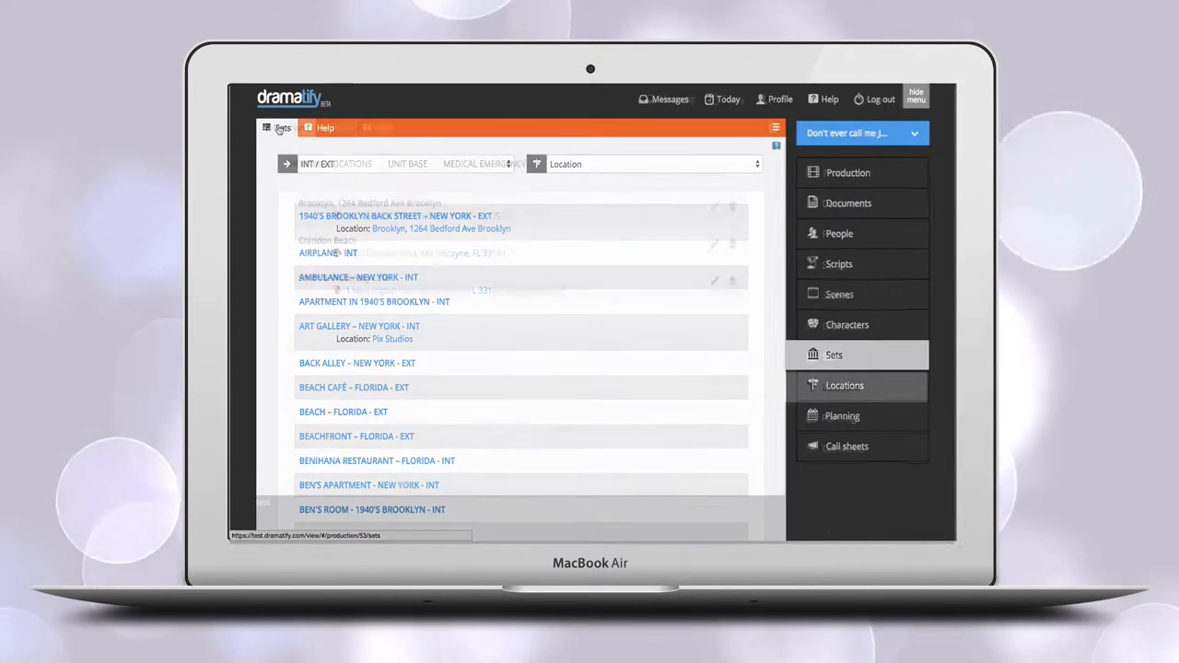
{"action": "left_click", "coordinate": [844, 385]}
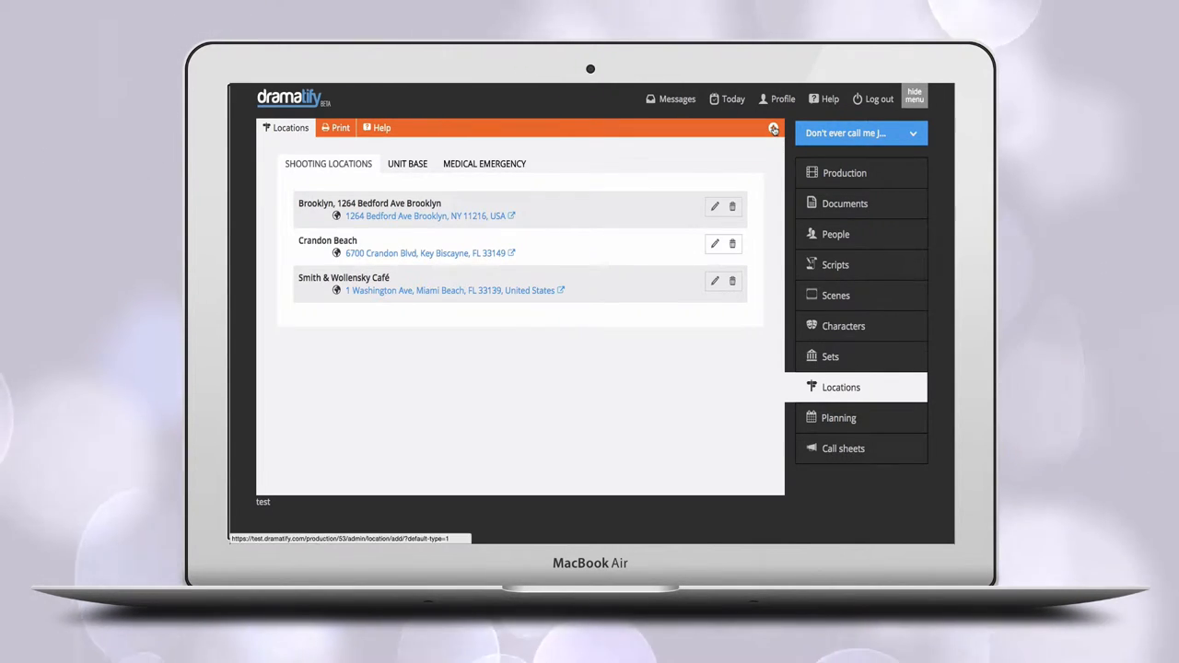
{"action": "left_click", "coordinate": [773, 128]}
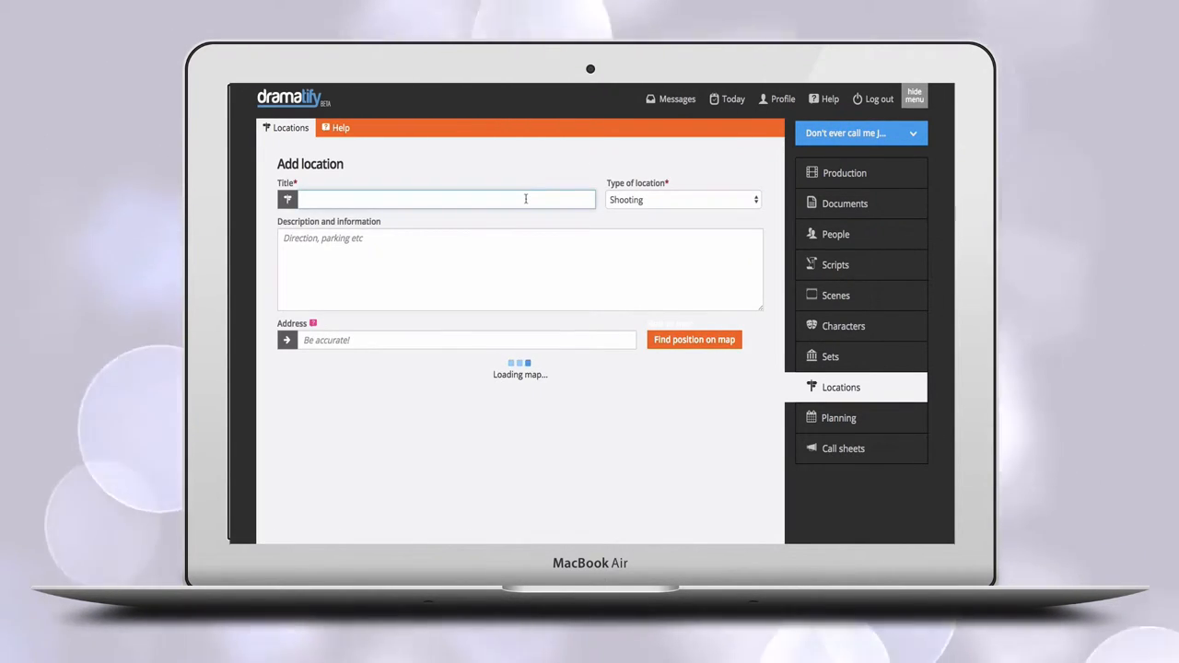
{"action": "type", "text": "Main studio"}
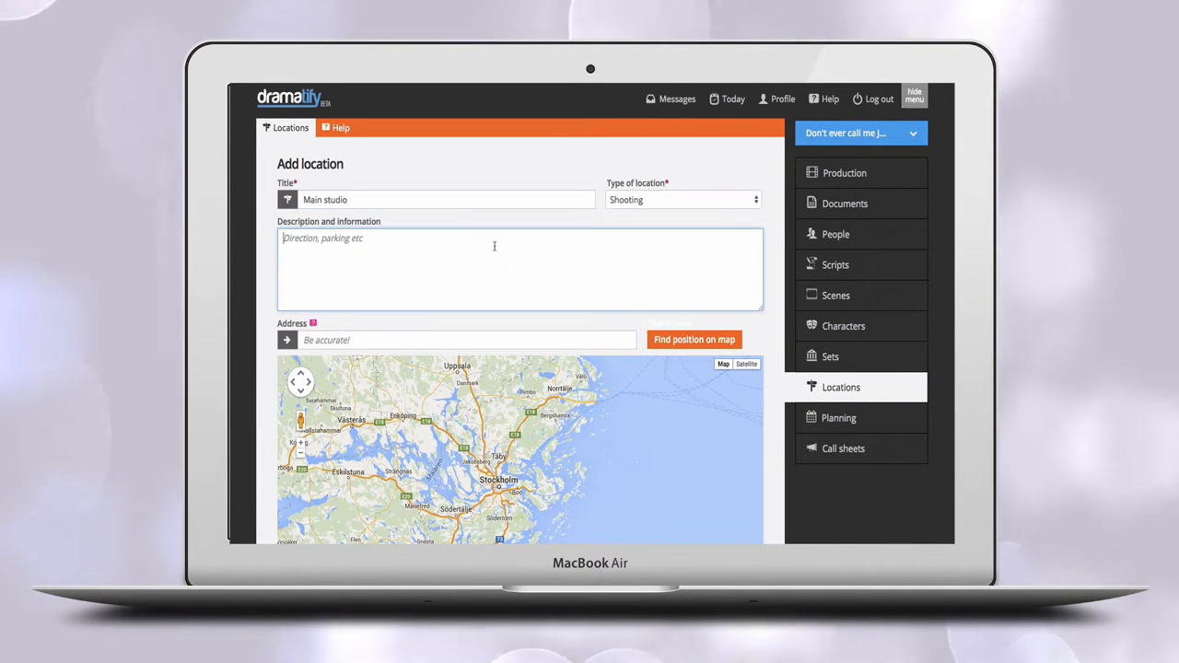
{"action": "type", "text": "We need"}
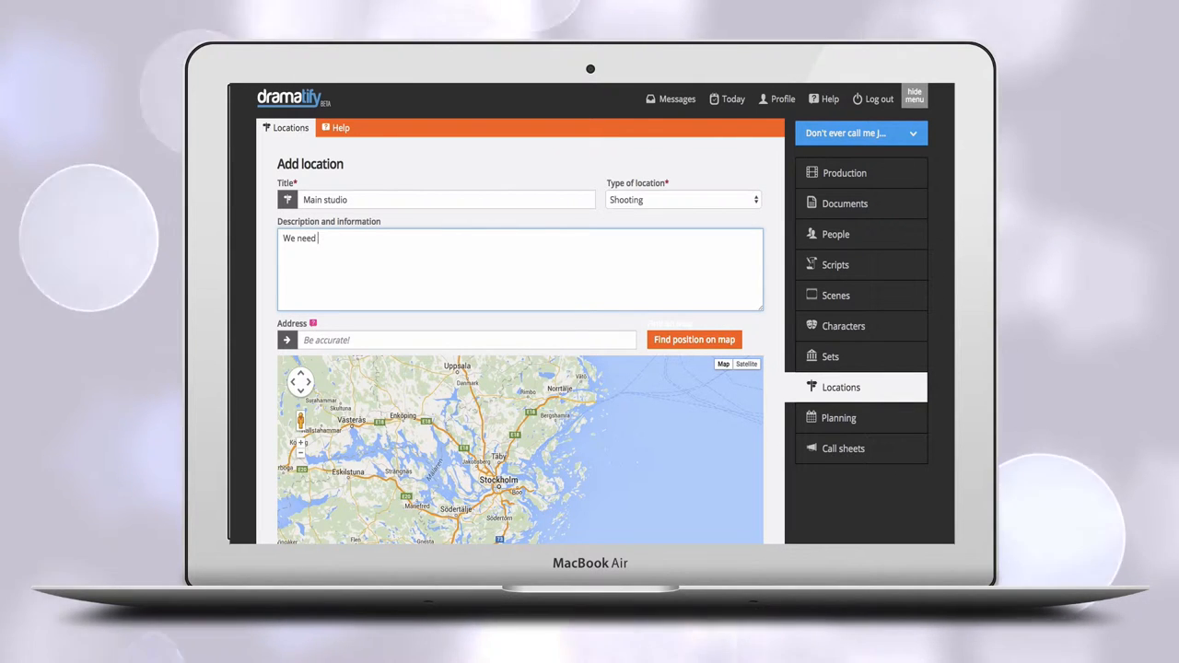
{"action": "type", "text": "a studio of at least 500"}
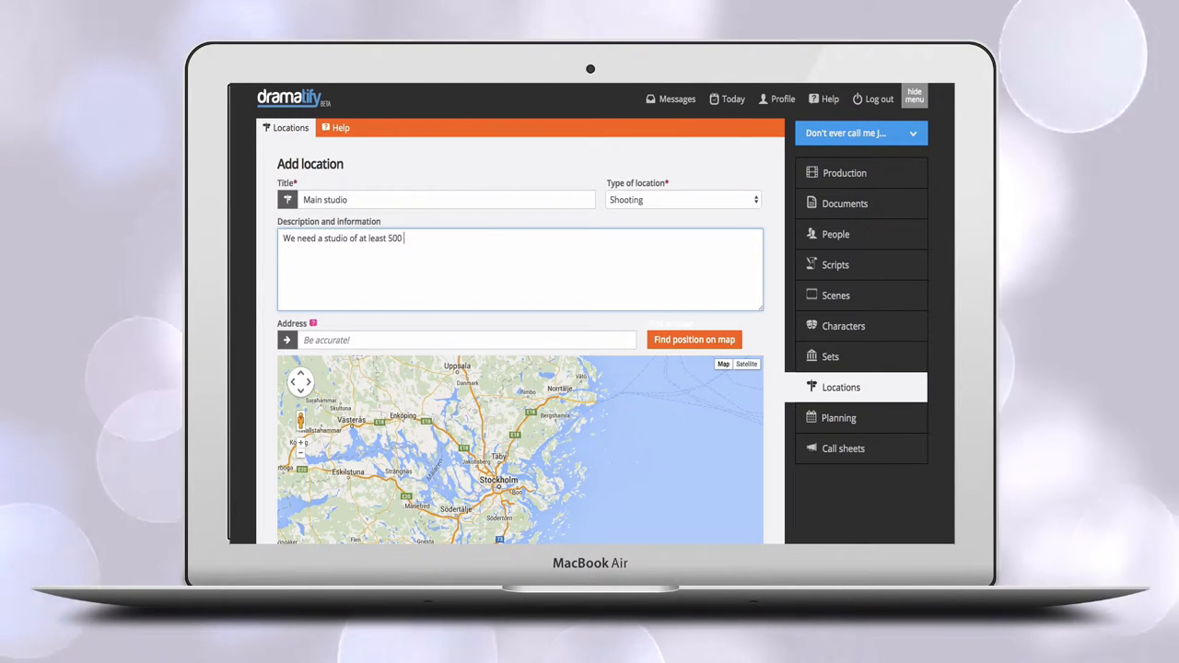
{"action": "type", "text": "sq. metres"}
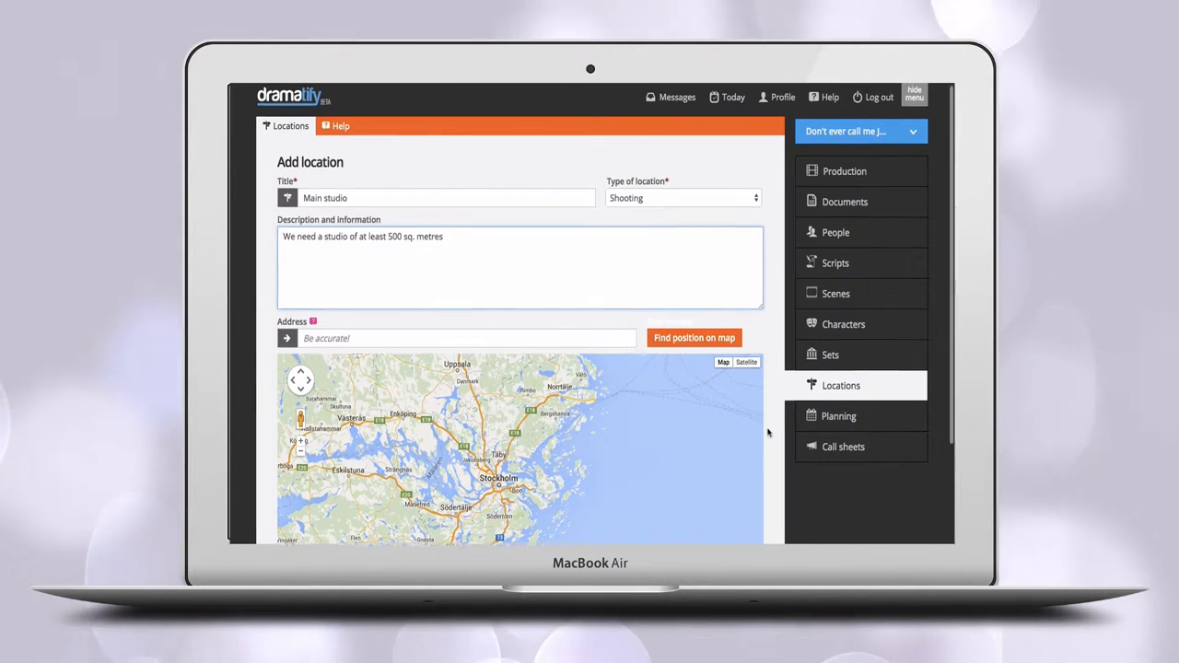
{"action": "scroll", "scroll_direction": "down", "scroll_amount": 3}
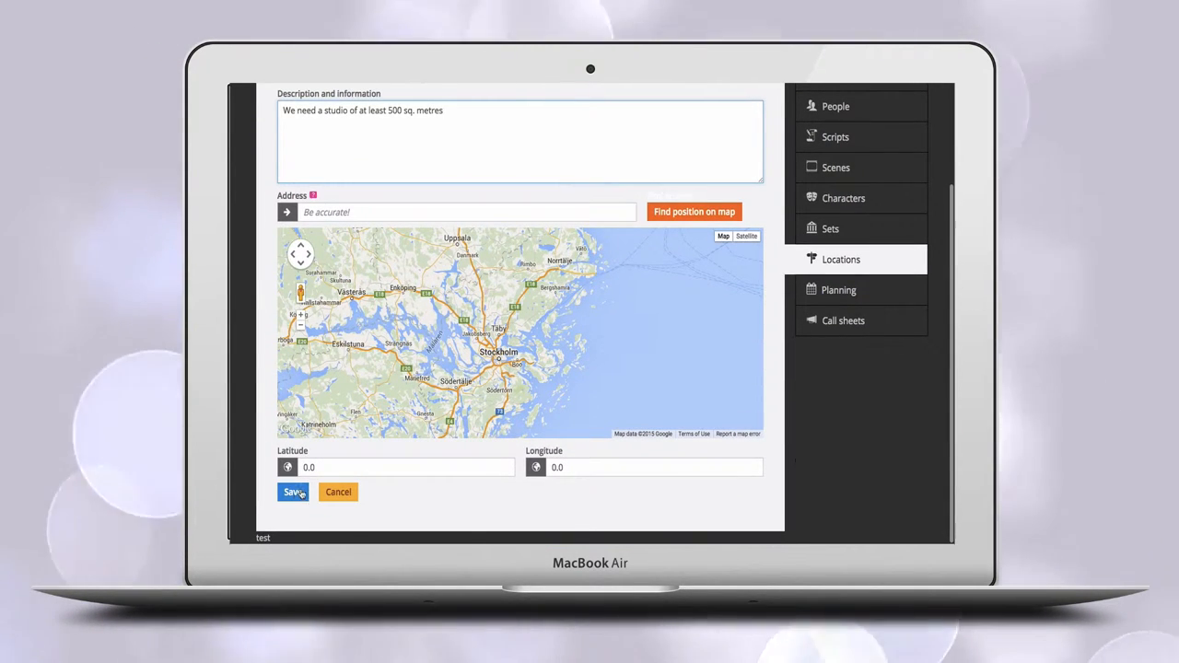
{"action": "left_click", "coordinate": [292, 491]}
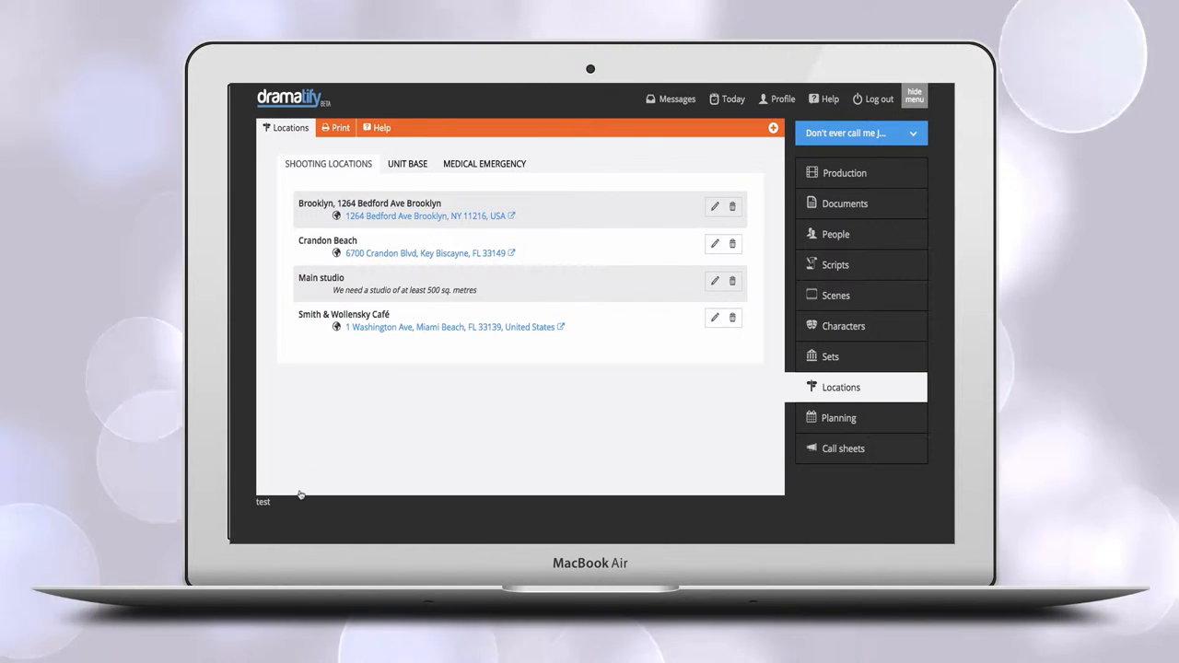
Step: Edit the APARTMENT IN 1940'S BROOKLYN set and pick Main studio as its location
{"action": "left_click", "coordinate": [832, 356]}
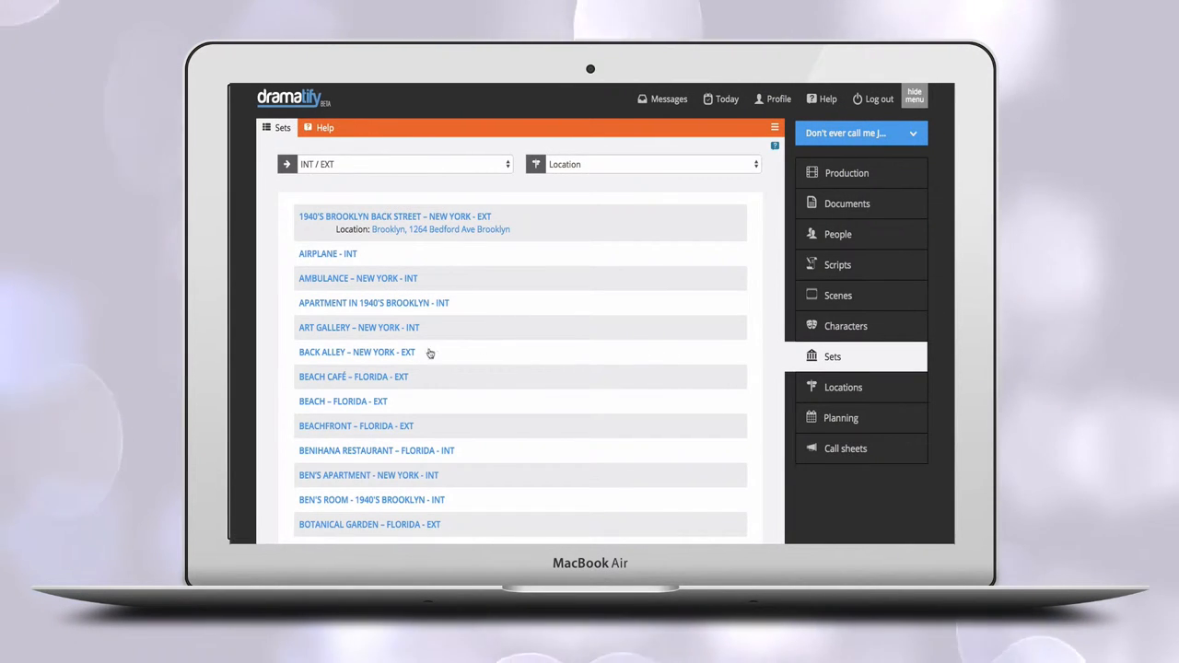
{"action": "left_click", "coordinate": [374, 302]}
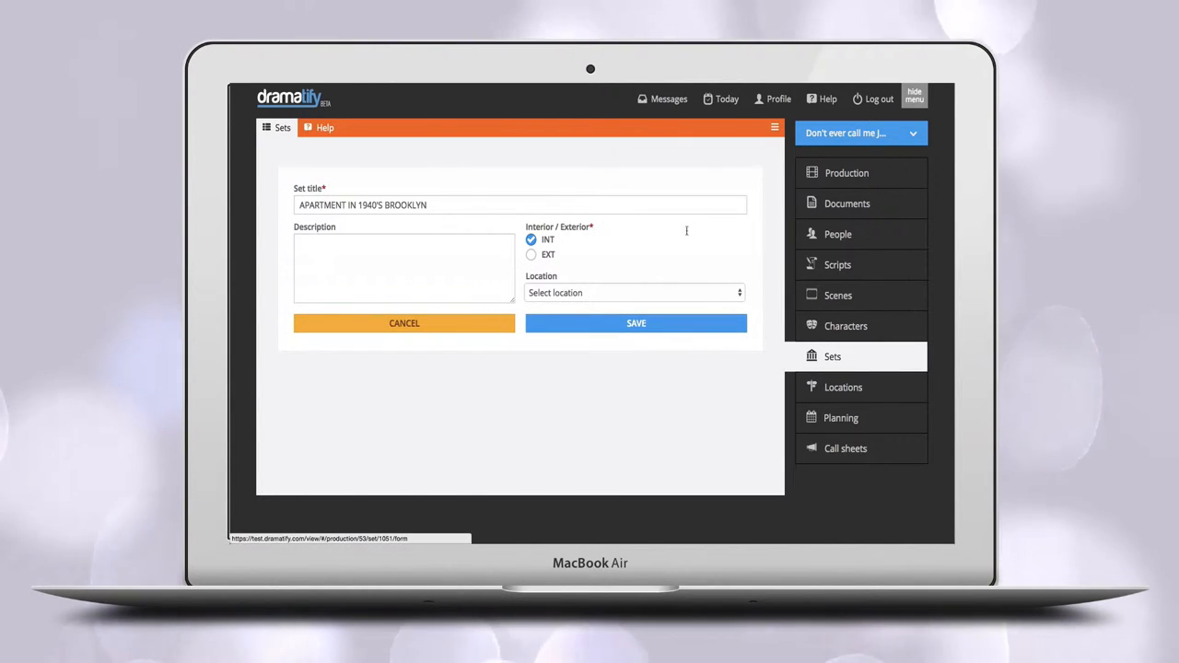
{"action": "left_click", "coordinate": [634, 293]}
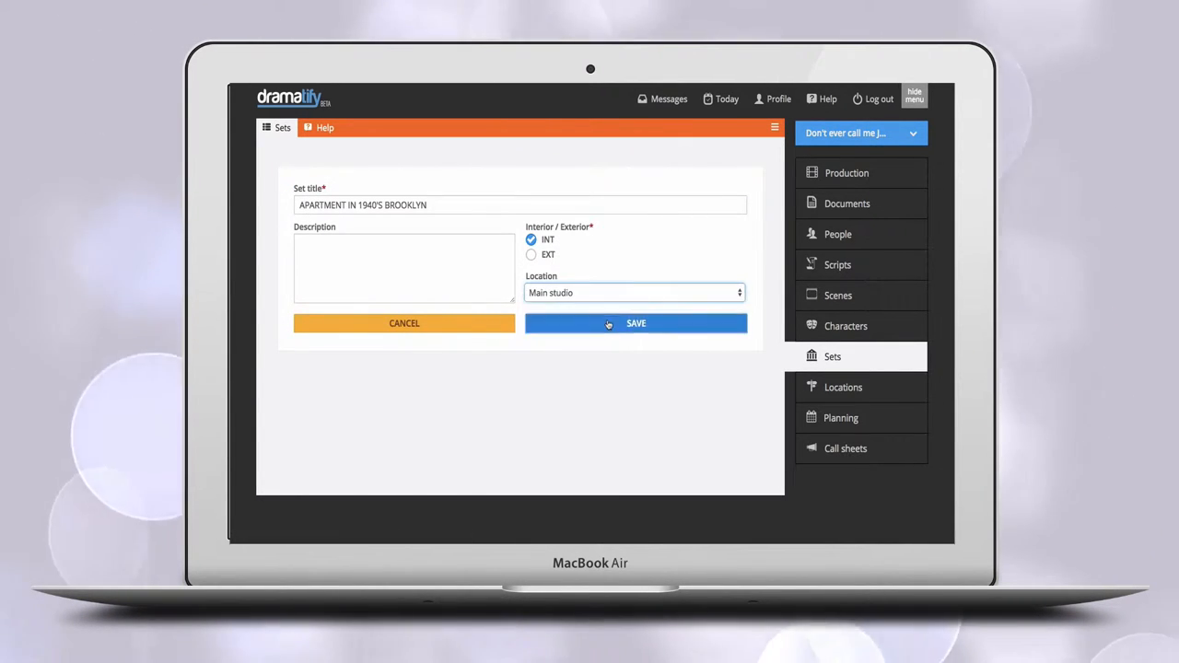
Step: Give the Forest location the description 'A beautiful dreamy forest'
{"action": "left_click", "coordinate": [843, 386]}
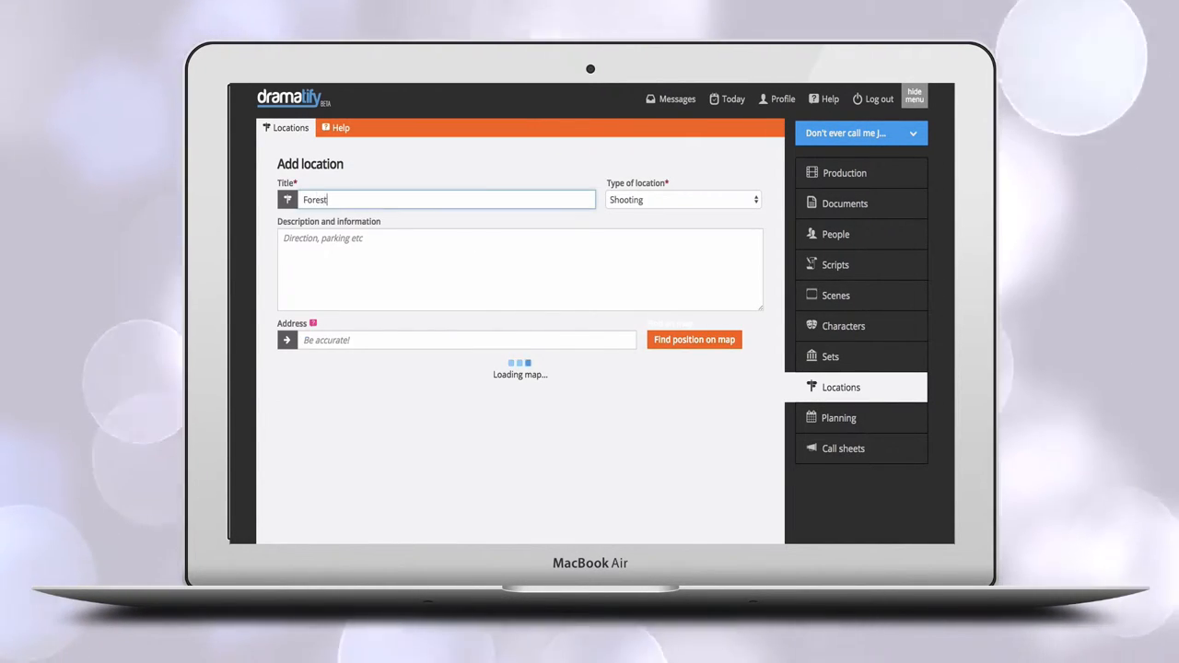
{"action": "type", "text": "A beauti"}
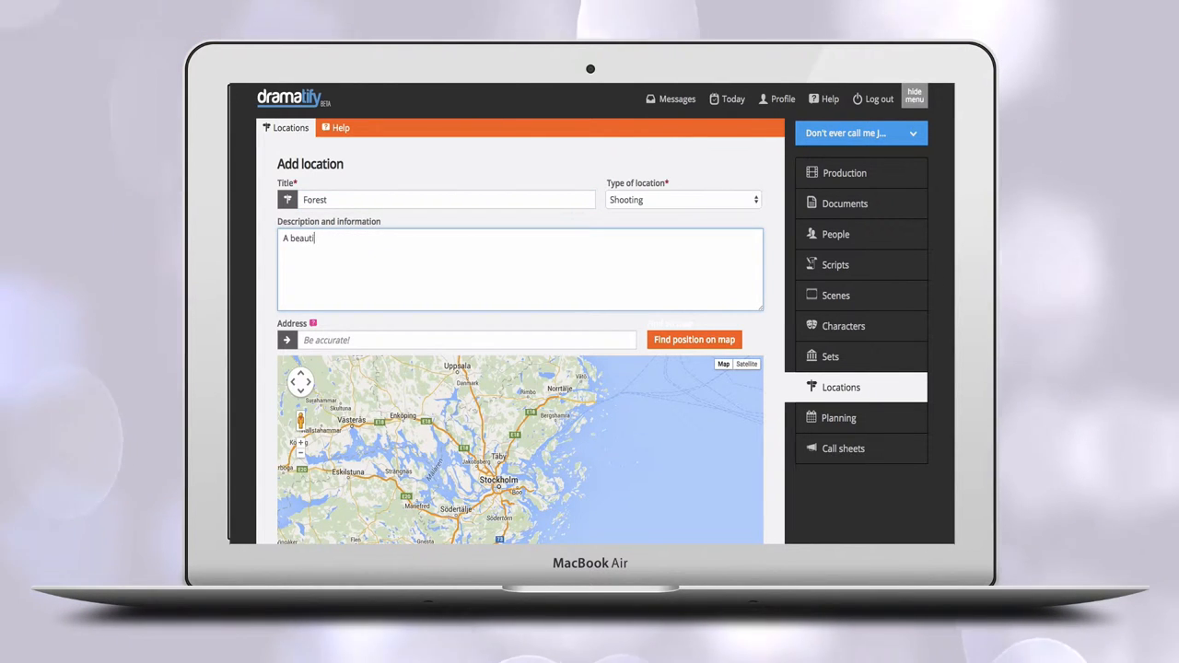
{"action": "type", "text": "ful dreamy for"}
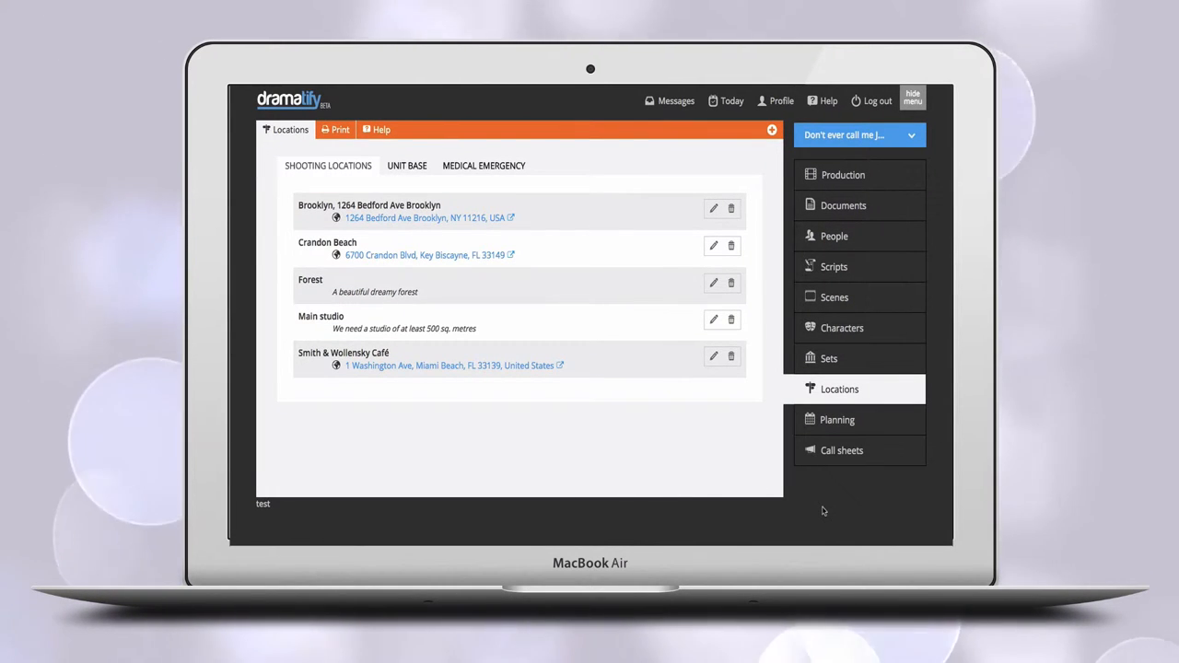
{"action": "mouse_move", "coordinate": [841, 451]}
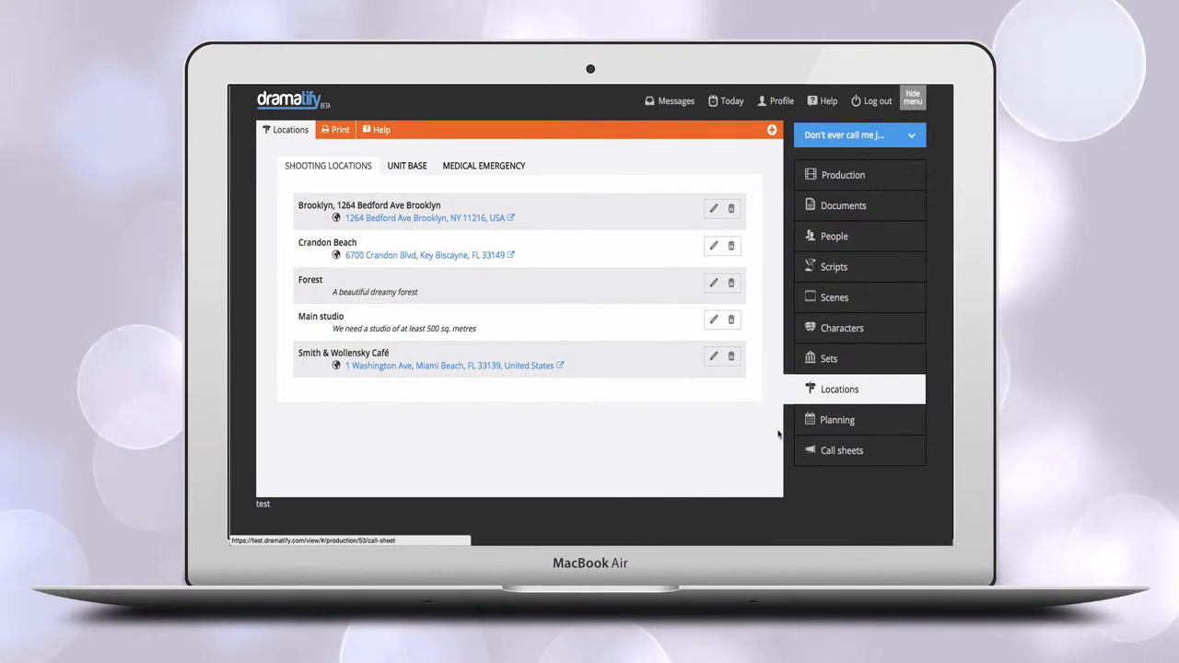
Step: Rename the Forest location to Bogesundsskogen
{"action": "left_click", "coordinate": [713, 282]}
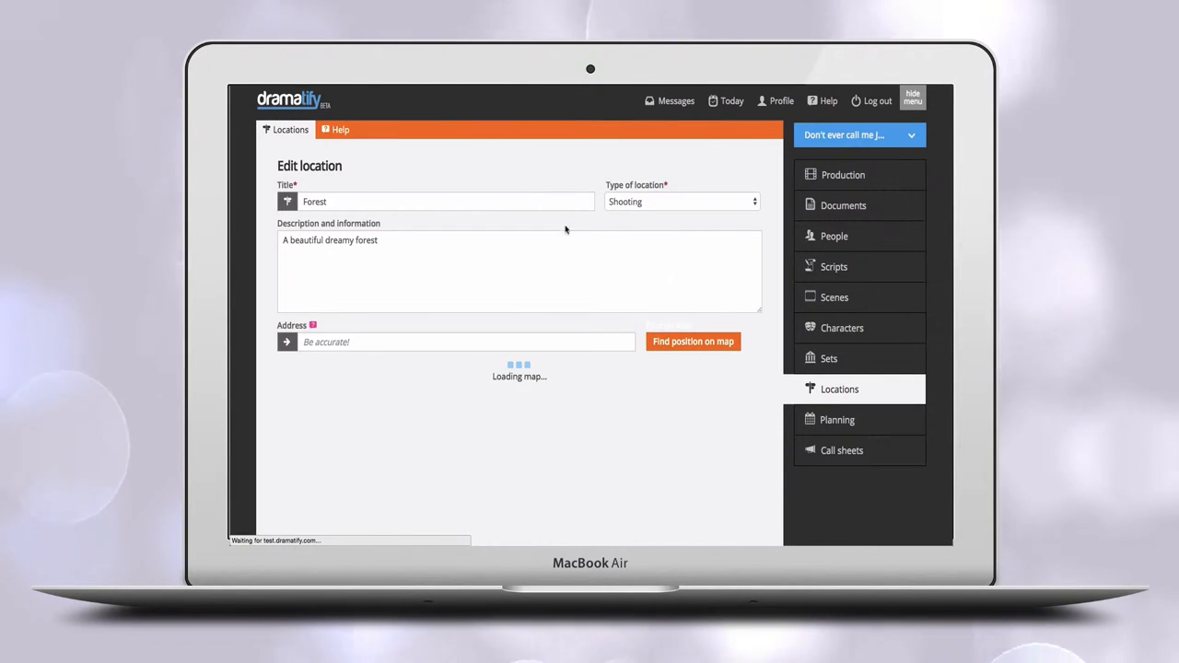
{"action": "type", "text": "B"}
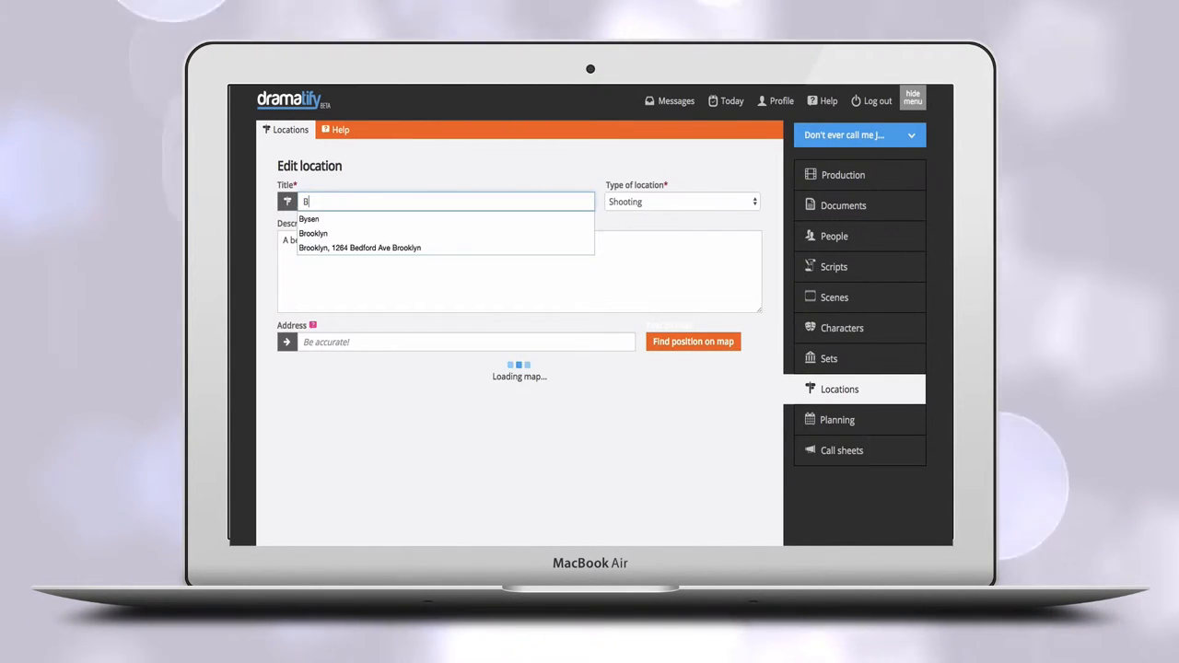
{"action": "type", "text": "ogesunds"}
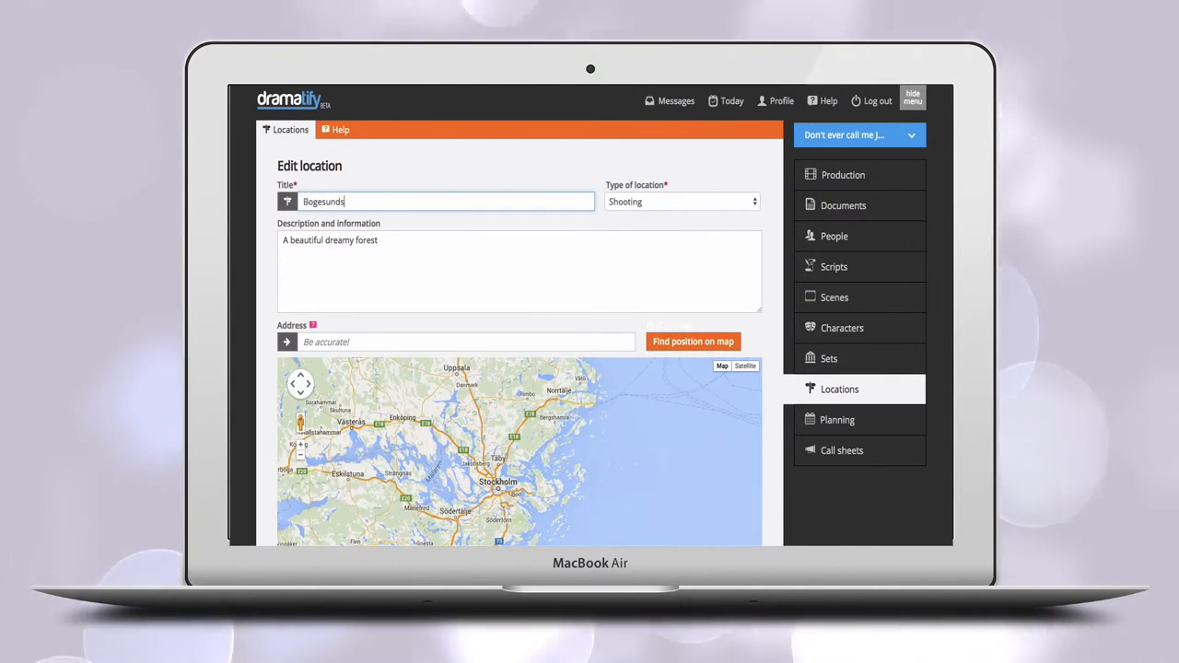
{"action": "type", "text": "skogen"}
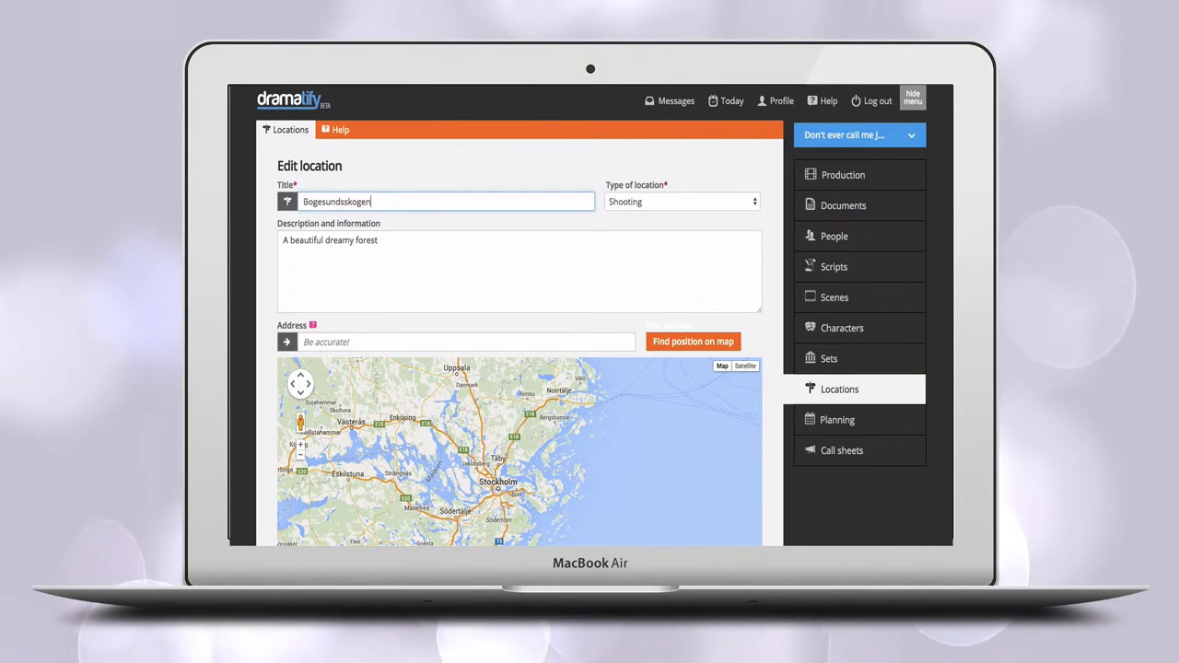
Step: Set address Bogesunds slott, Per Brahes väg, 185 93 Vaxholm, locate it on the map, and save
{"action": "type", "text": "Bogesunds s"}
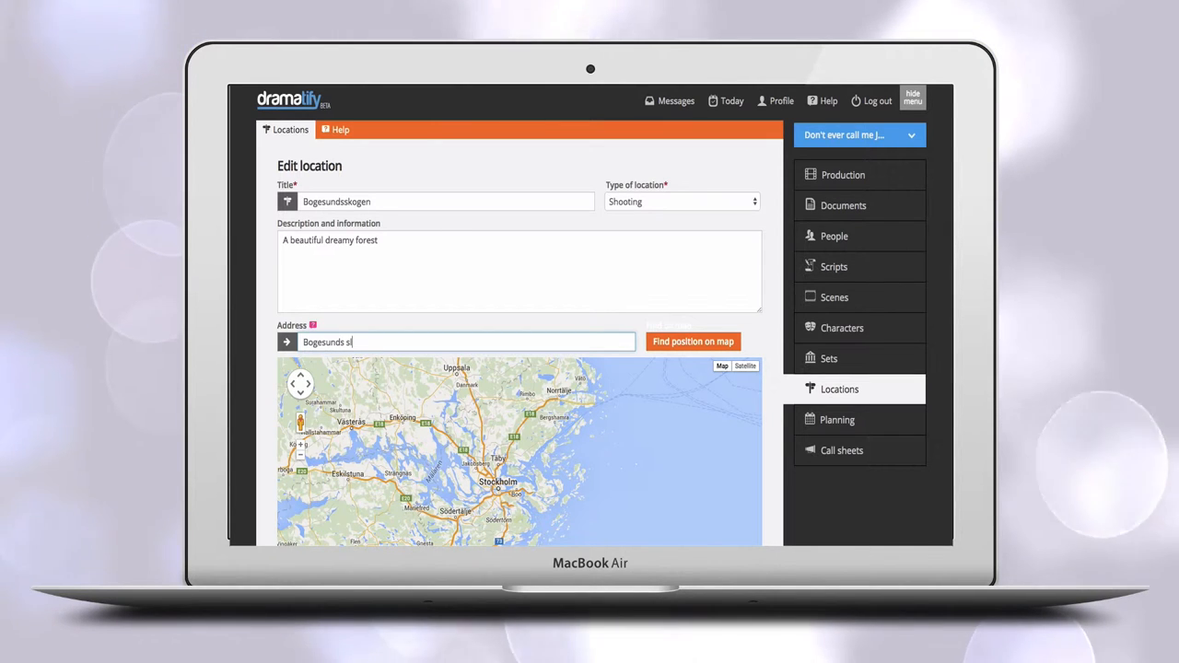
{"action": "type", "text": "Bogesunds slott, Per Brahes väg, 185 93 Vaxholm"}
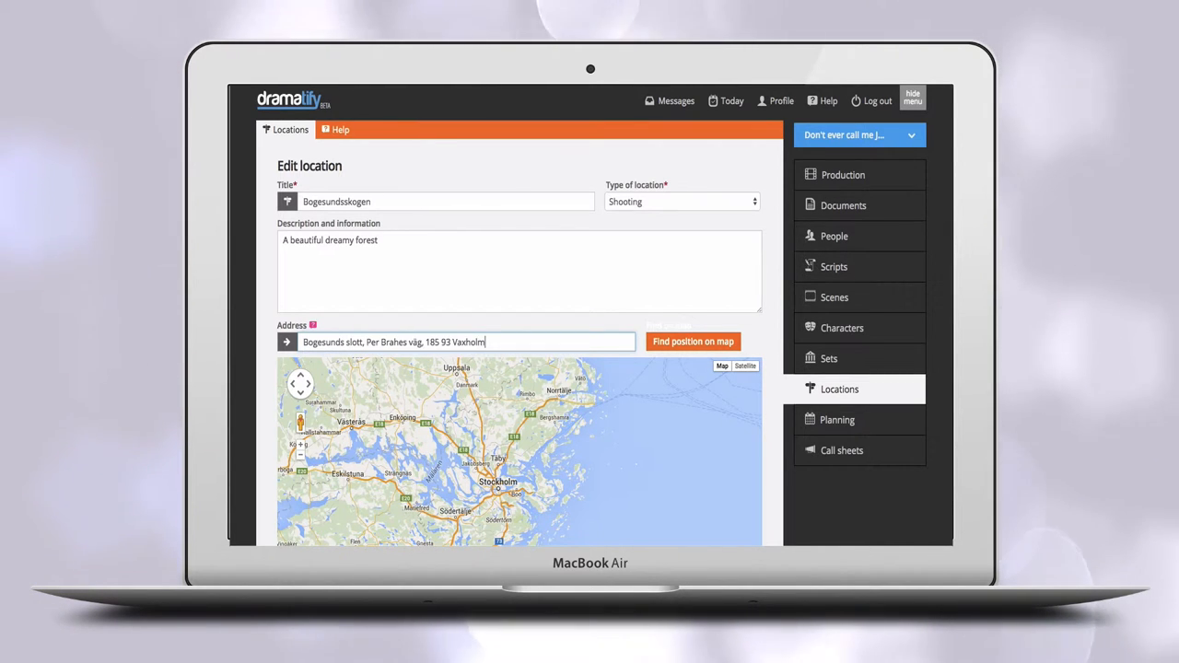
{"action": "left_click", "coordinate": [693, 342]}
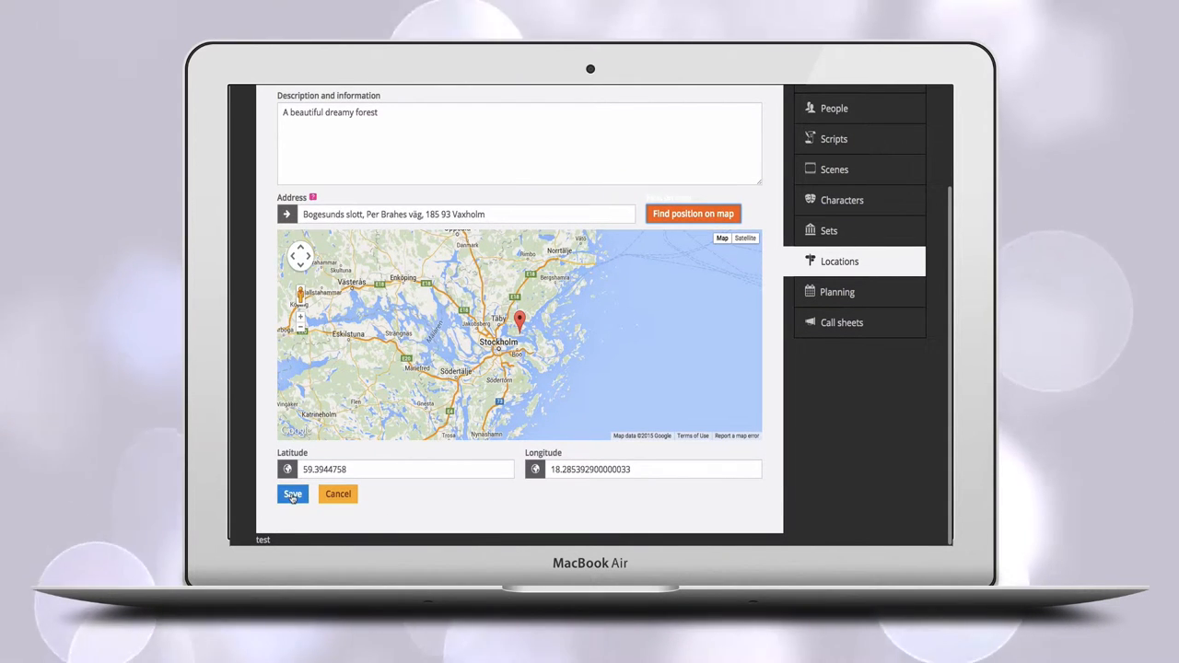
{"action": "left_click", "coordinate": [292, 494]}
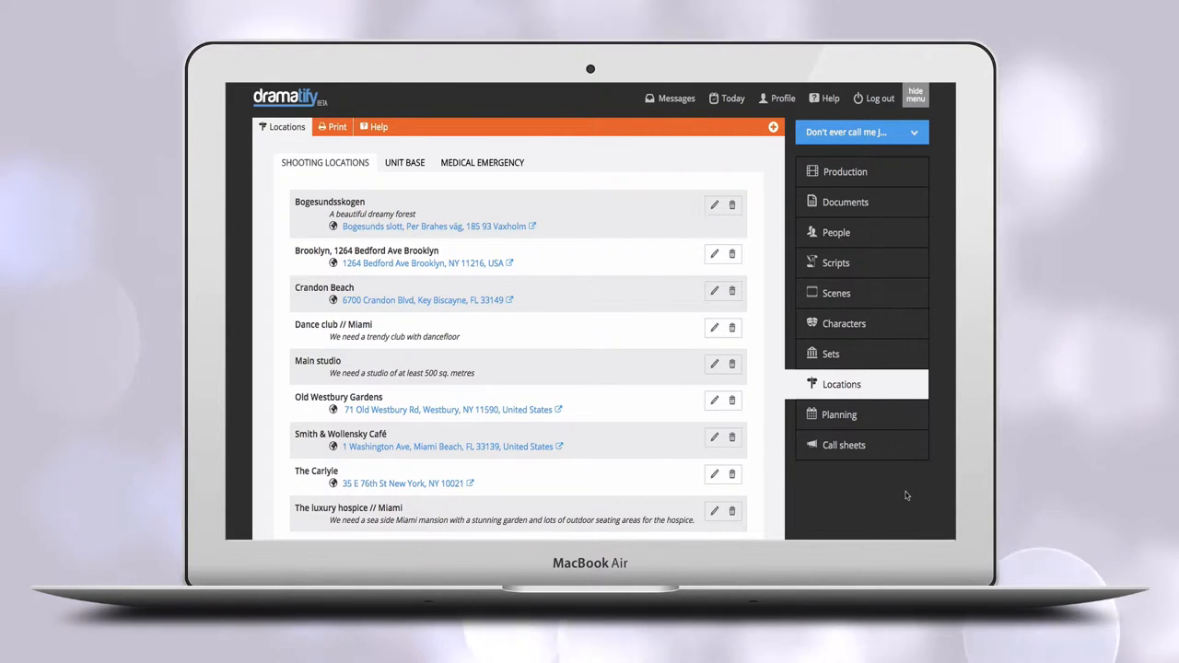
Step: In the scene list, open scene 7's location, The Carlyle, on a map
{"action": "left_click", "coordinate": [836, 293]}
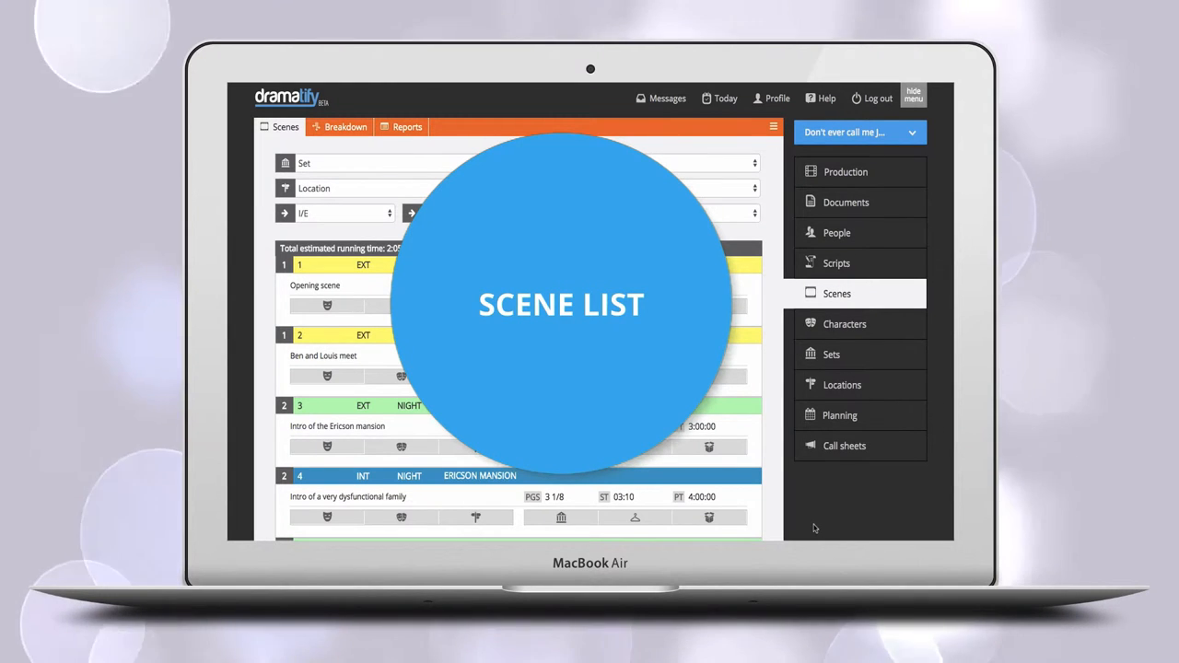
{"action": "scroll", "scroll_direction": "down", "scroll_amount": 3}
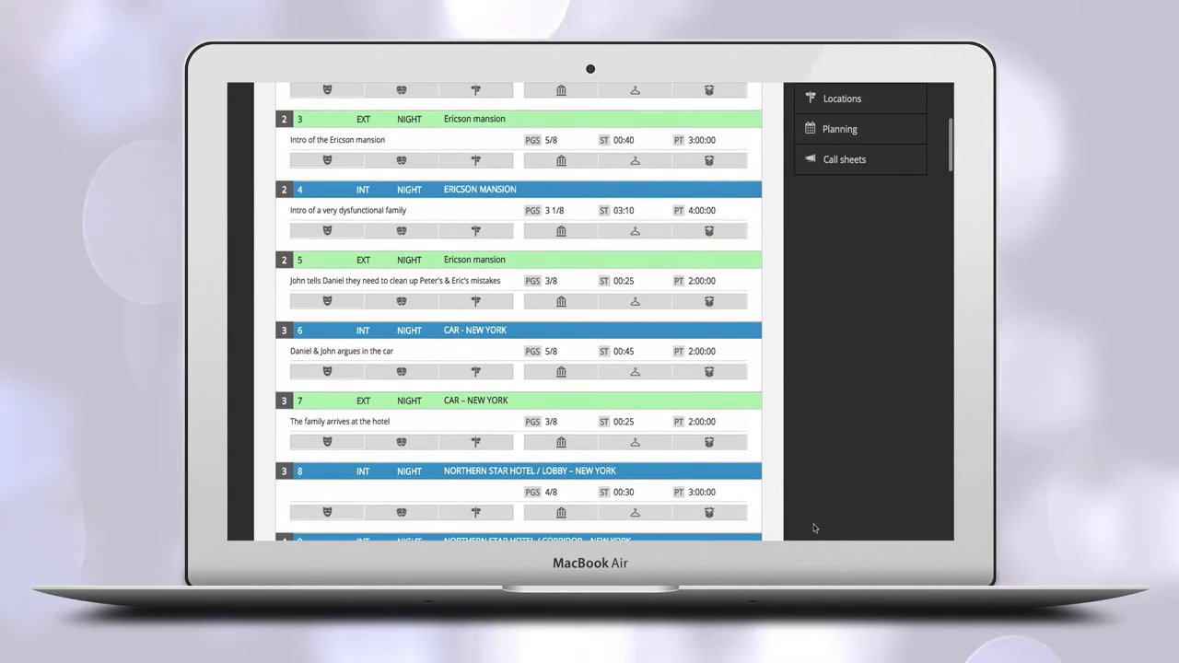
{"action": "left_click", "coordinate": [475, 442]}
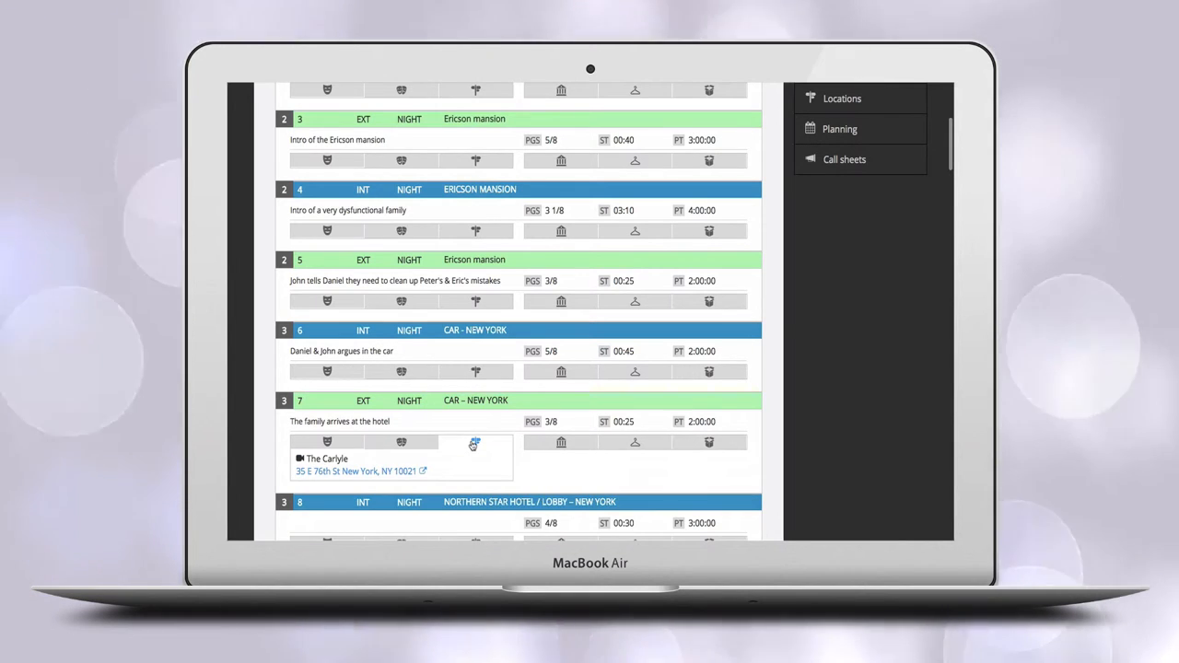
{"action": "left_click", "coordinate": [356, 470]}
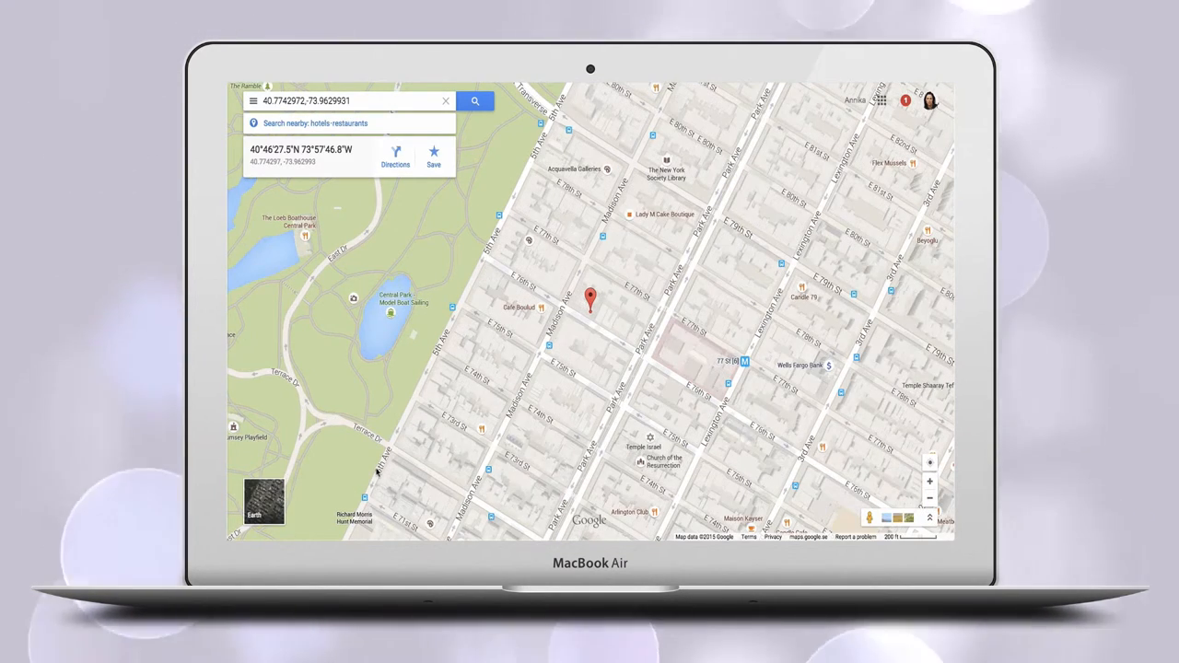
Step: View The Carlyle in satellite imagery, then at street level on E 76th St
{"action": "left_click", "coordinate": [263, 502]}
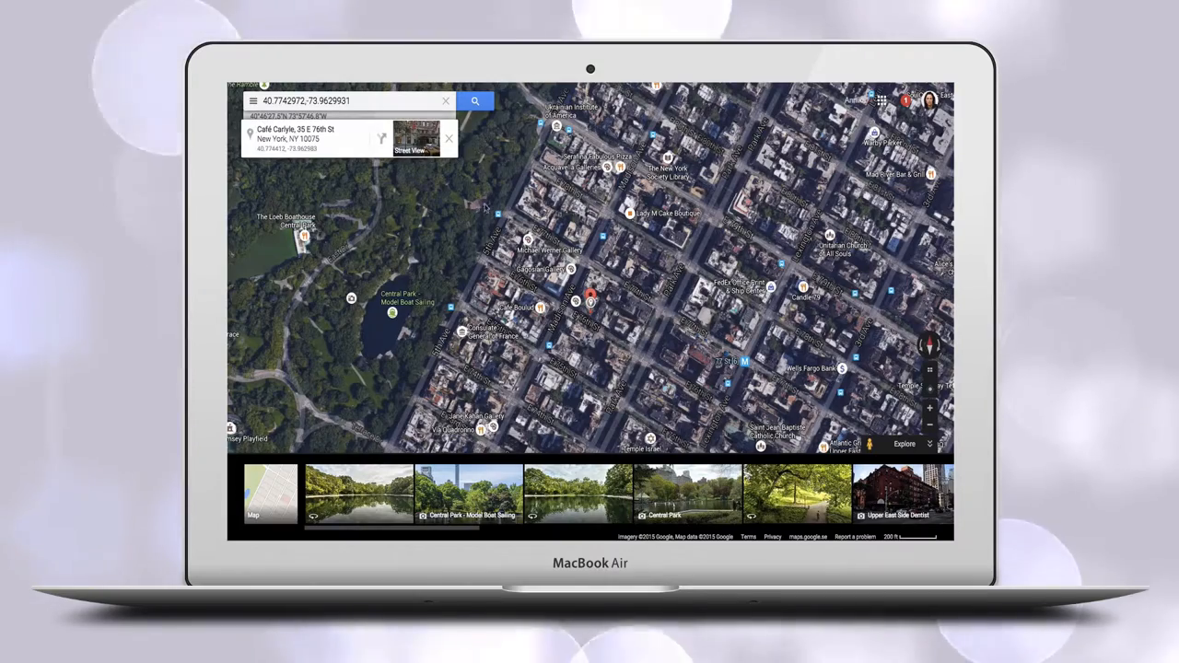
{"action": "left_click", "coordinate": [416, 142]}
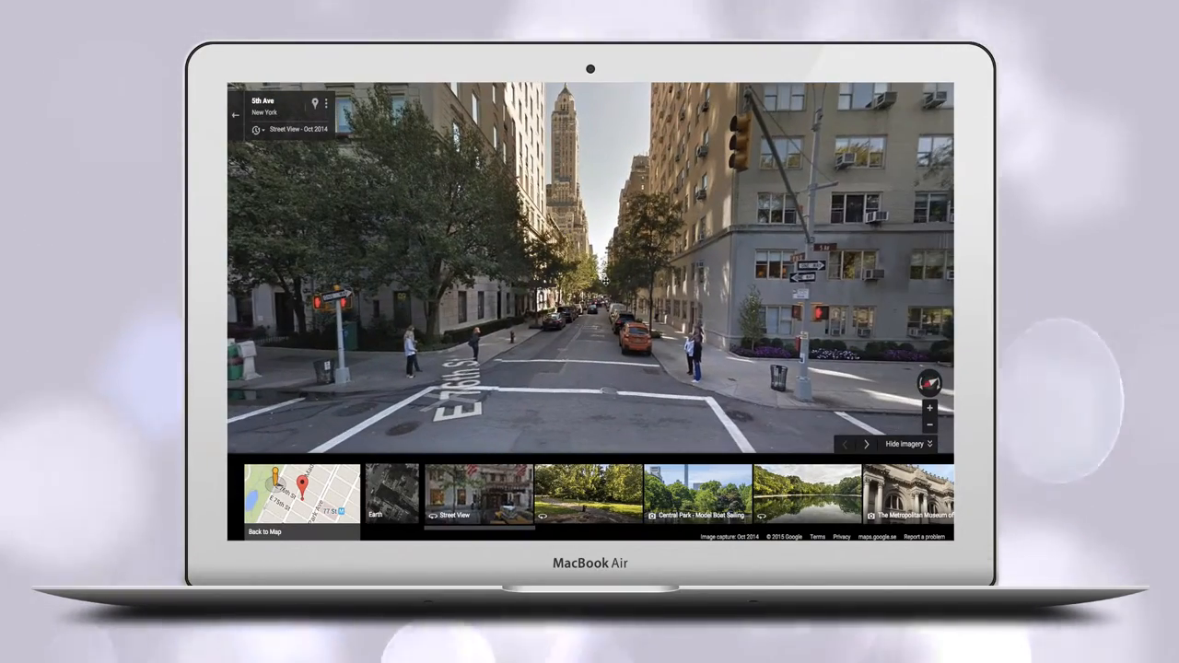
{"action": "left_click", "coordinate": [265, 531]}
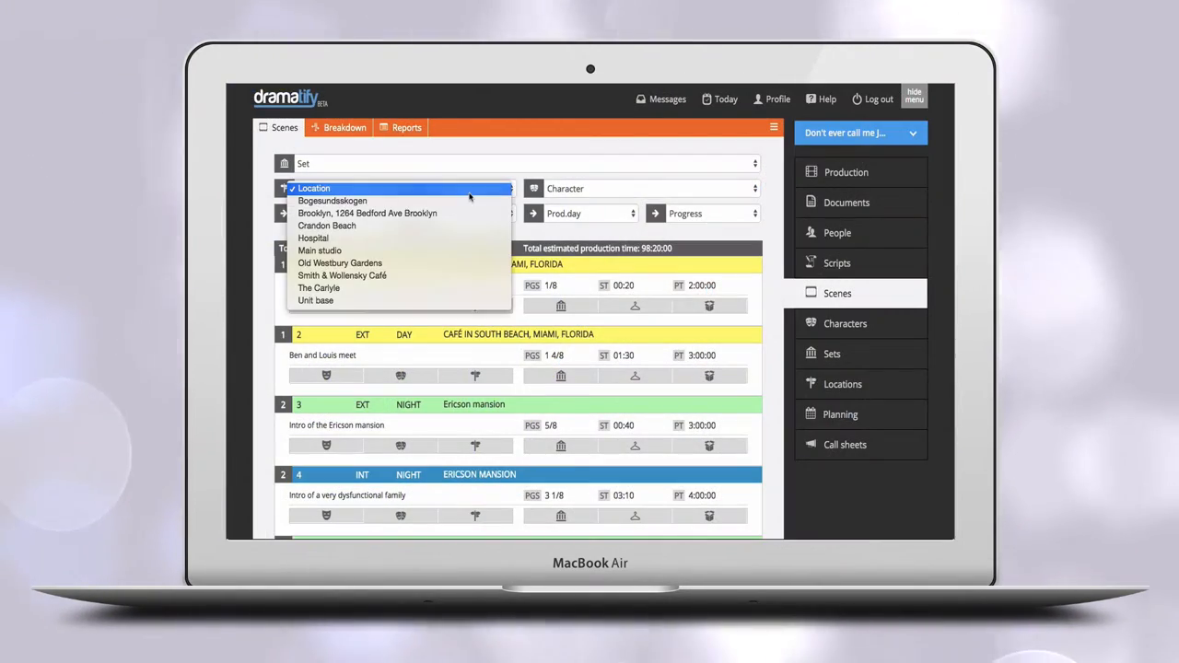
Step: Filter the scene list by location Brooklyn, Smith & Wollensky Café, leaving scenes 2 and 148
{"action": "left_click", "coordinate": [367, 213]}
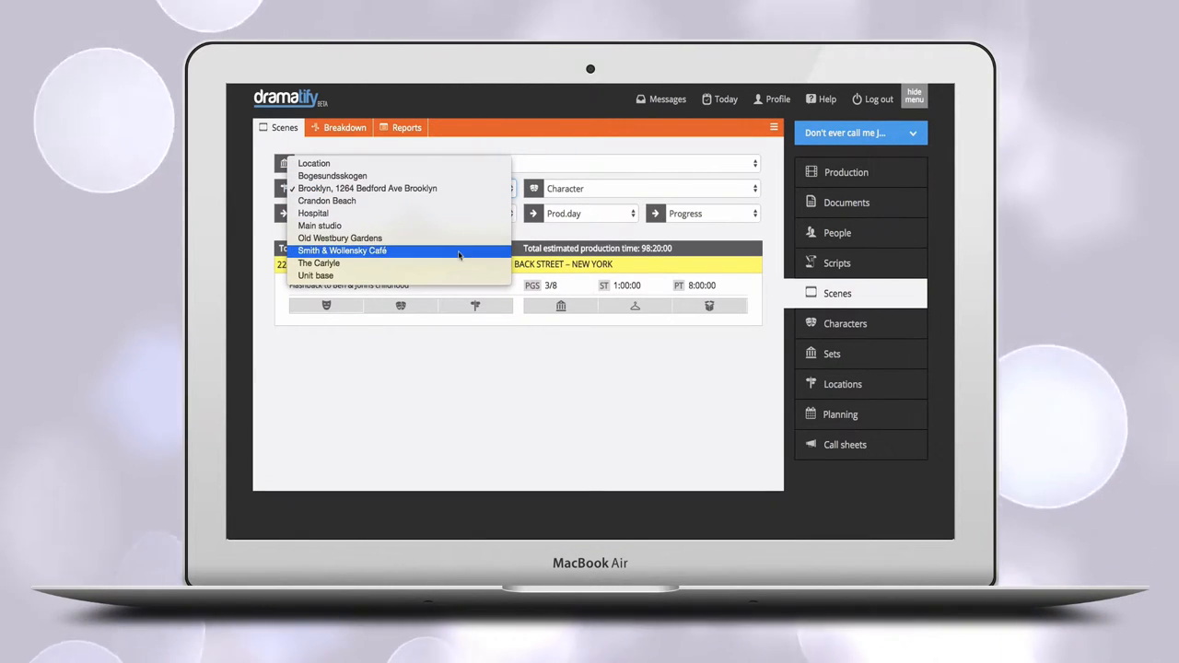
{"action": "left_click", "coordinate": [341, 250]}
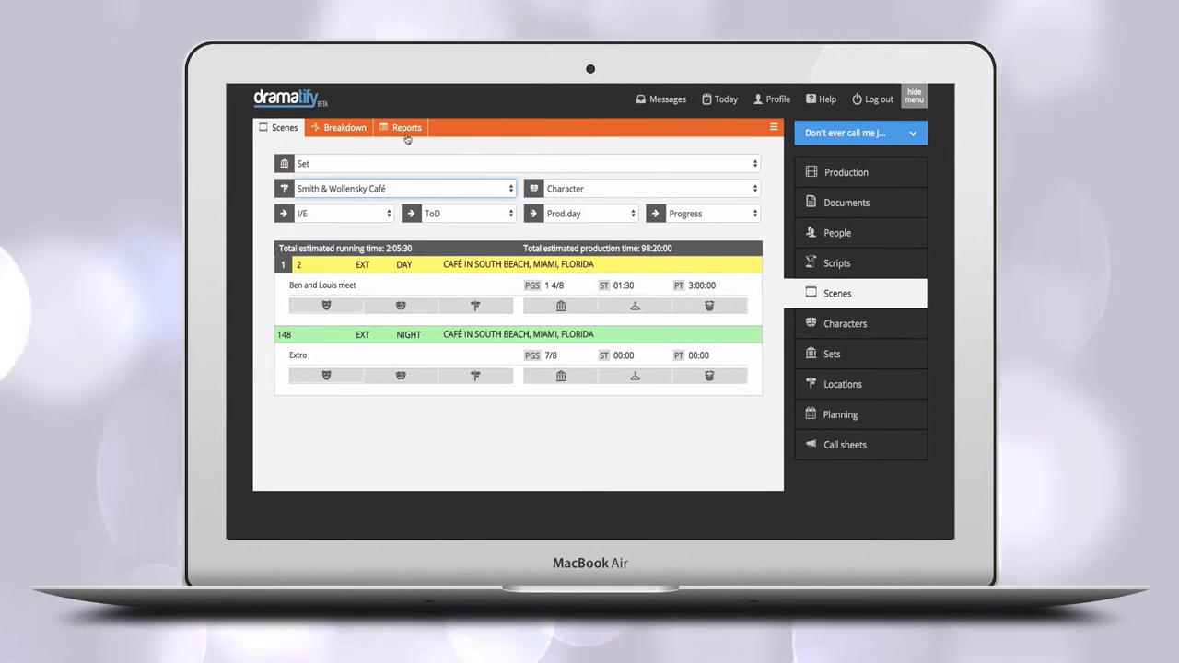
Step: Show the Reports breakdown of scenes with segment times, pages, sets and characters
{"action": "left_click", "coordinate": [406, 127]}
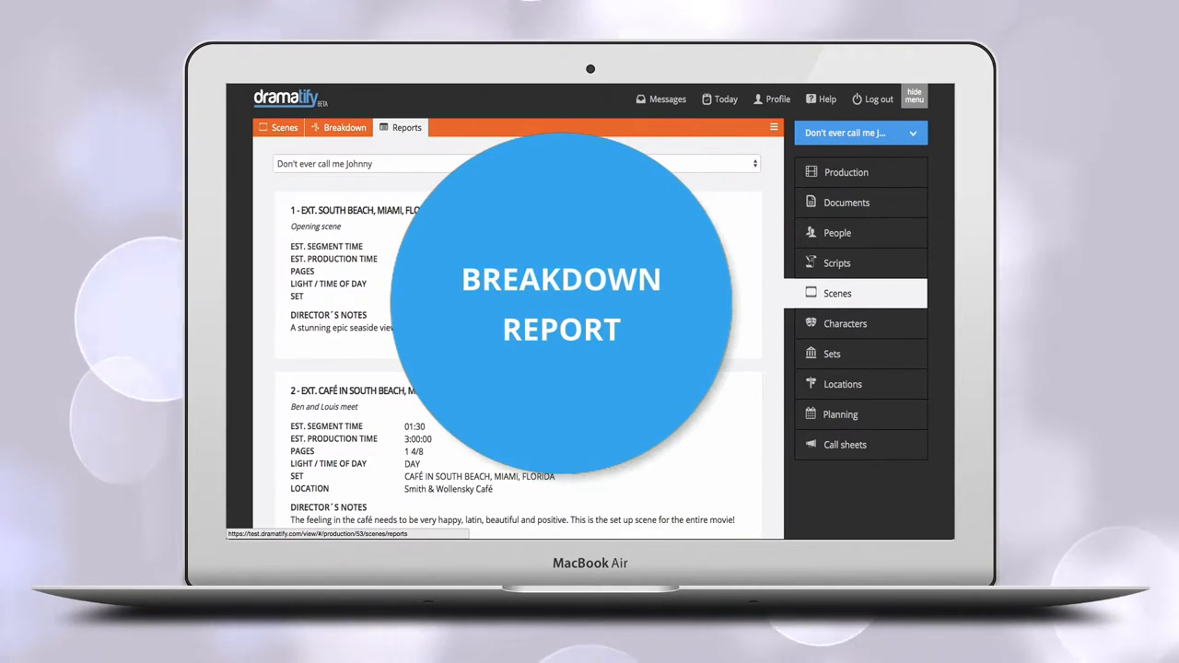
{"action": "scroll", "scroll_direction": "down", "scroll_amount": 3}
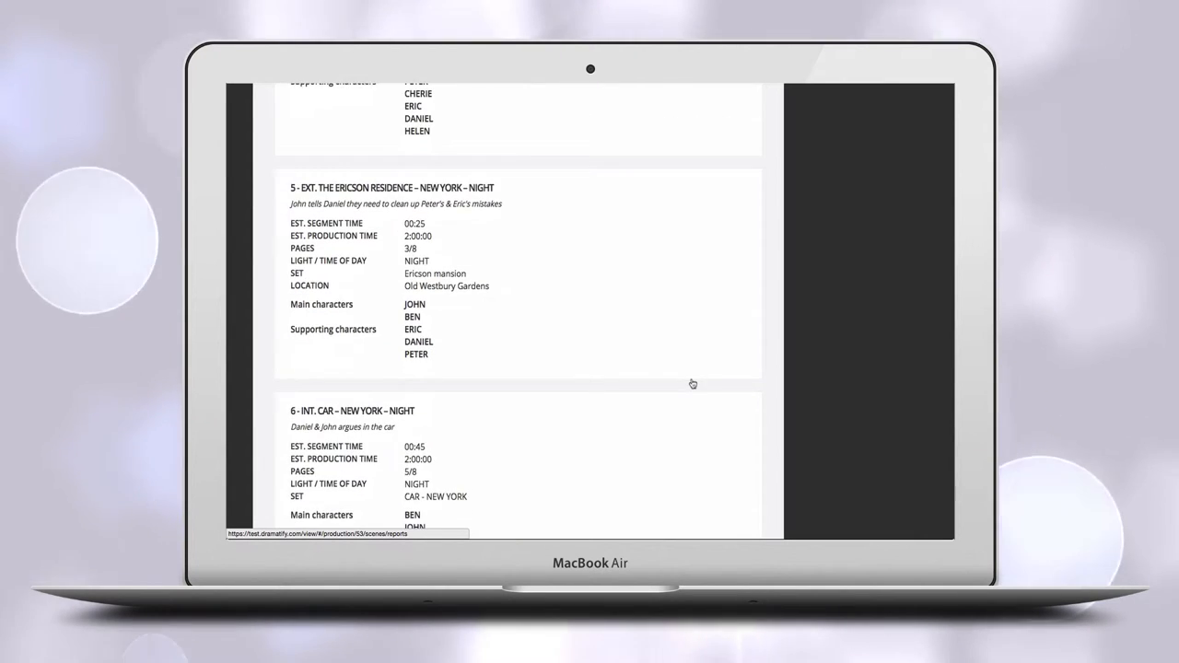
{"action": "scroll", "scroll_direction": "down", "scroll_amount": 3}
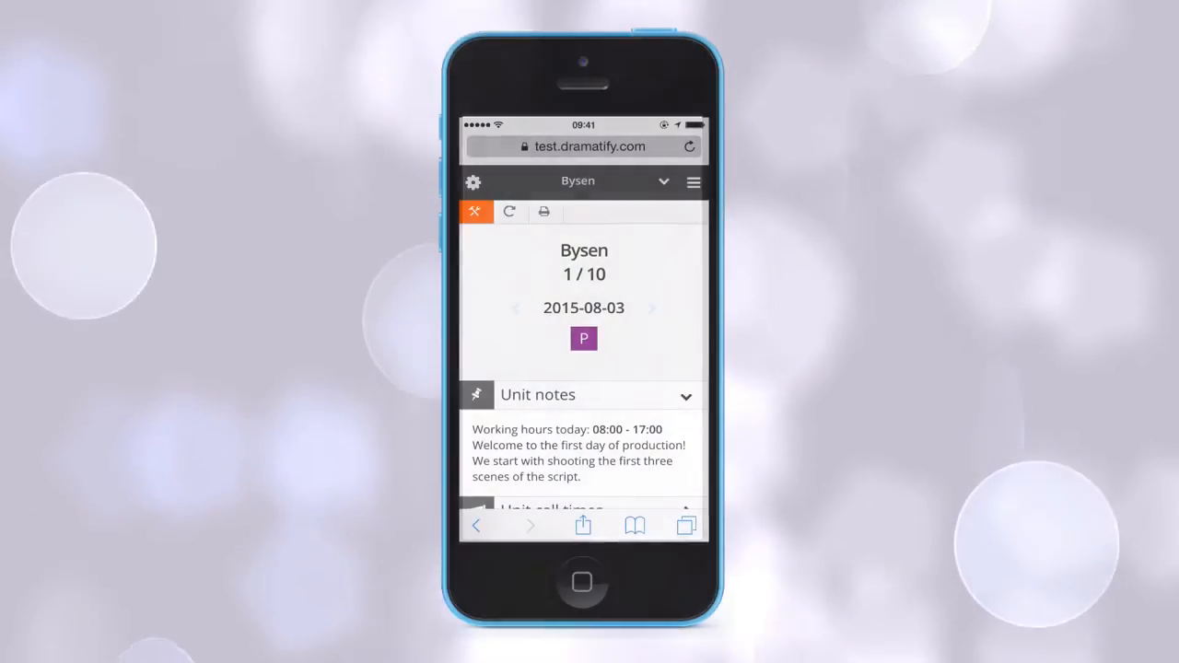
Step: Expand the mobile call sheet's Locations section, then the Scenes & sets schedule
{"action": "scroll", "scroll_direction": "down", "scroll_amount": 3}
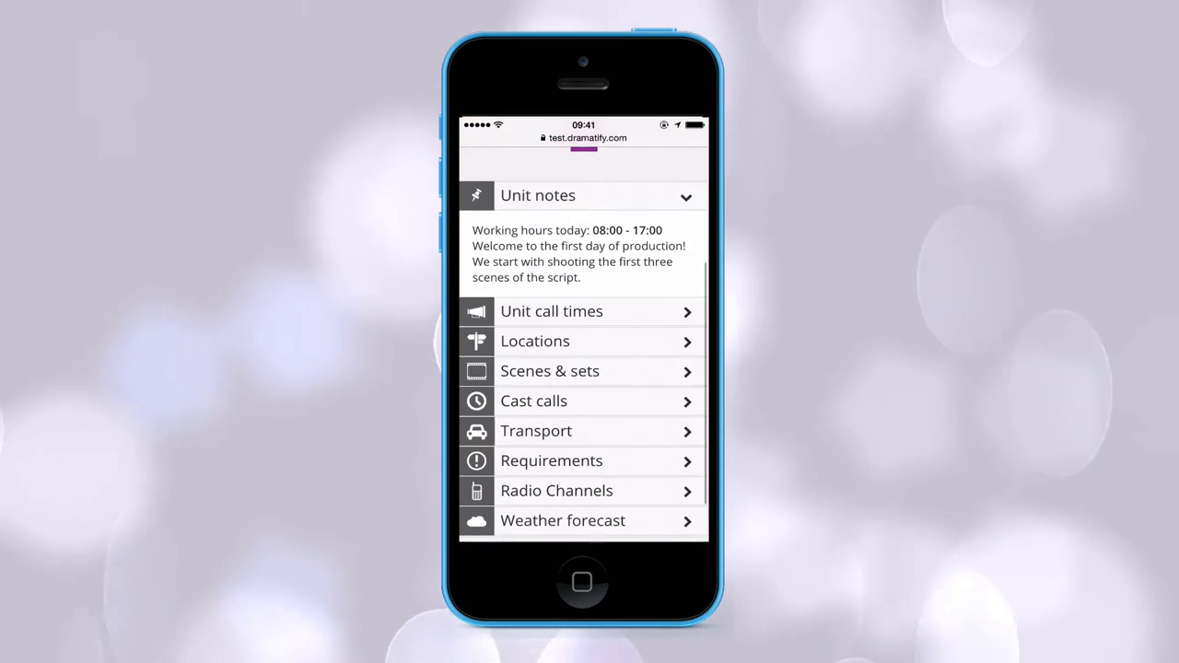
{"action": "left_click", "coordinate": [535, 339]}
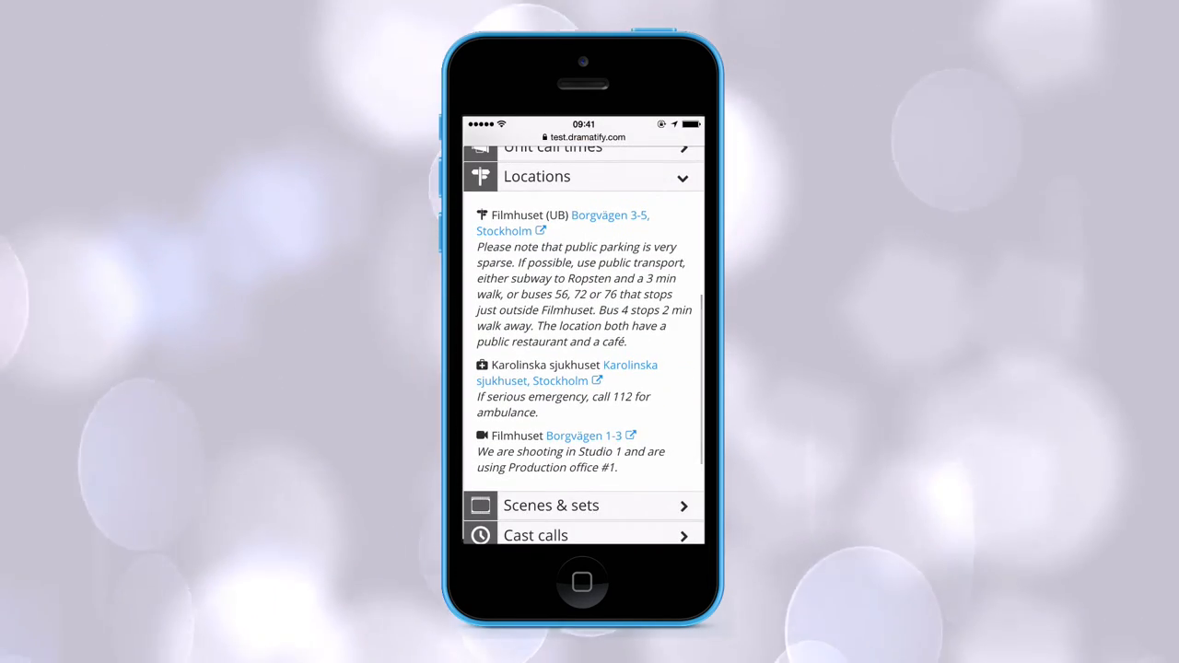
{"action": "scroll", "scroll_direction": "down", "scroll_amount": 3}
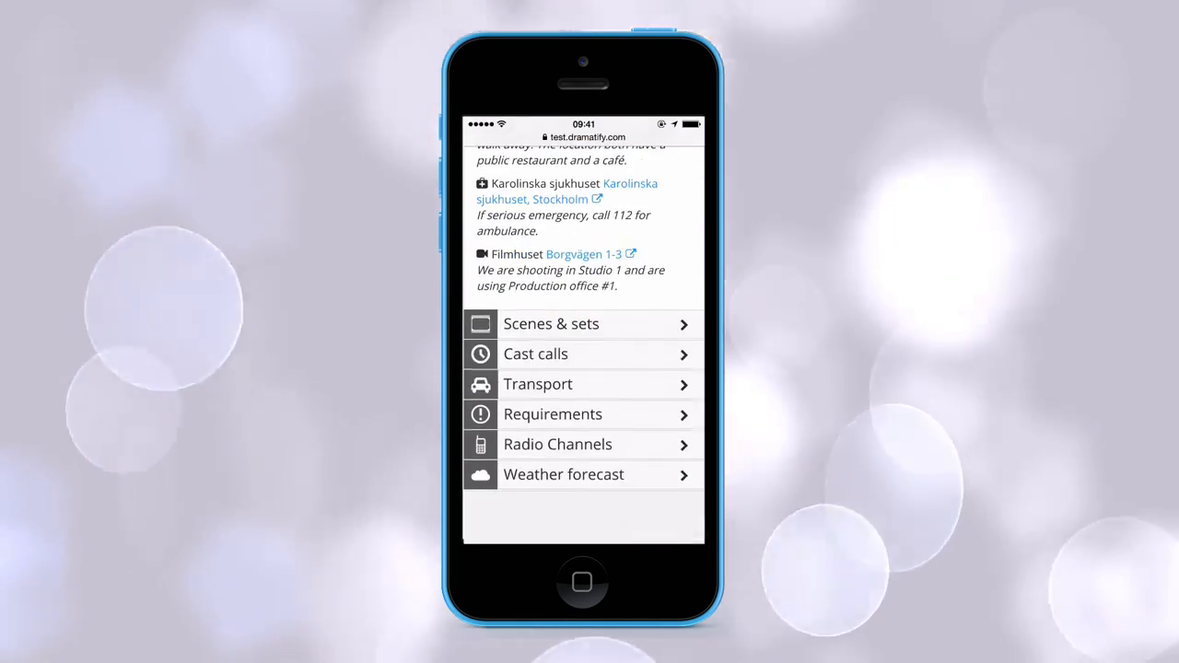
{"action": "left_click", "coordinate": [551, 324]}
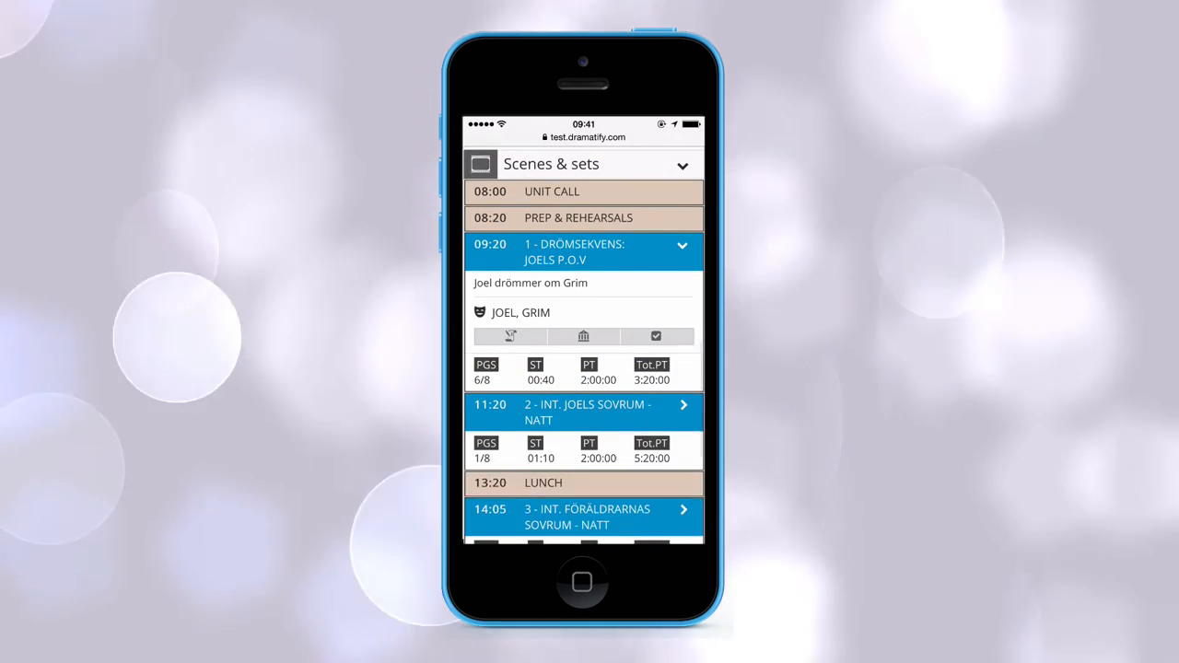
{"action": "scroll", "scroll_direction": "down", "scroll_amount": 3}
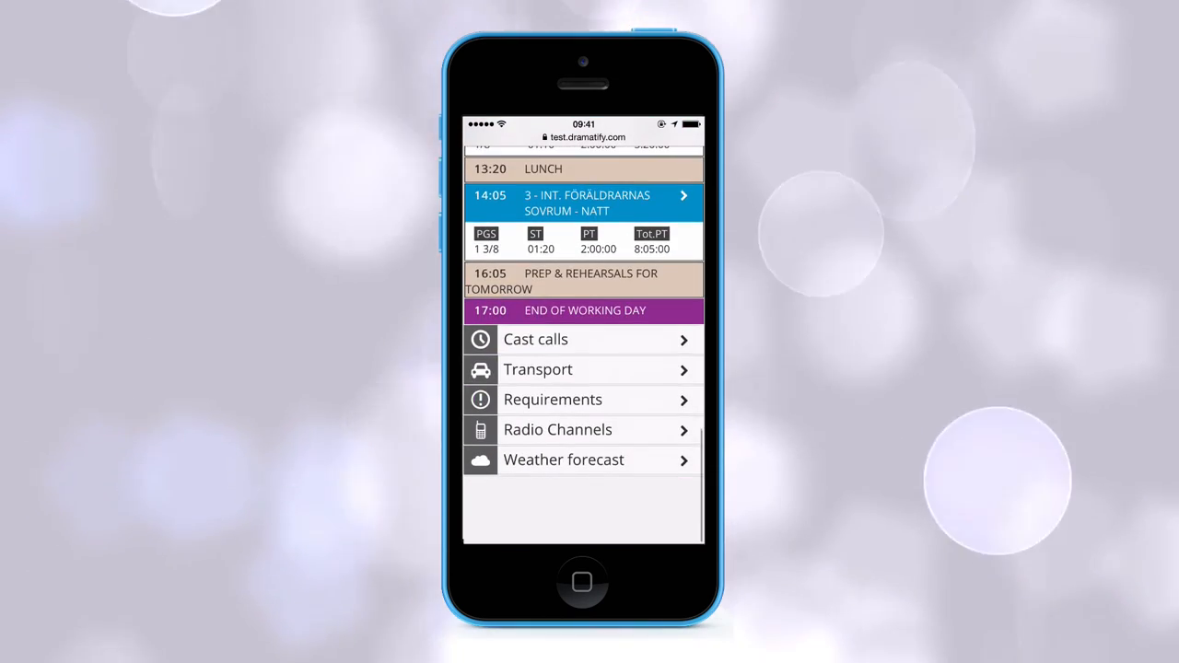